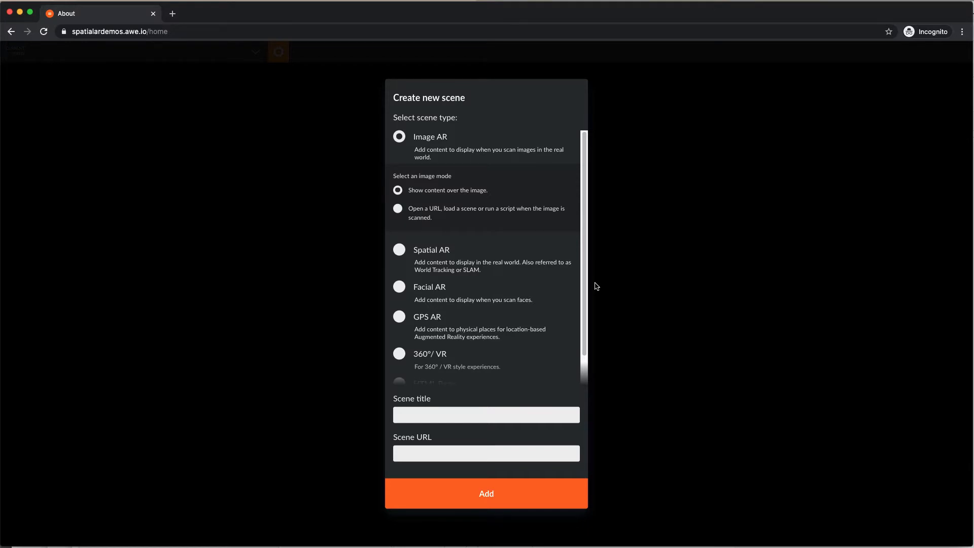
mouse_move(401, 265)
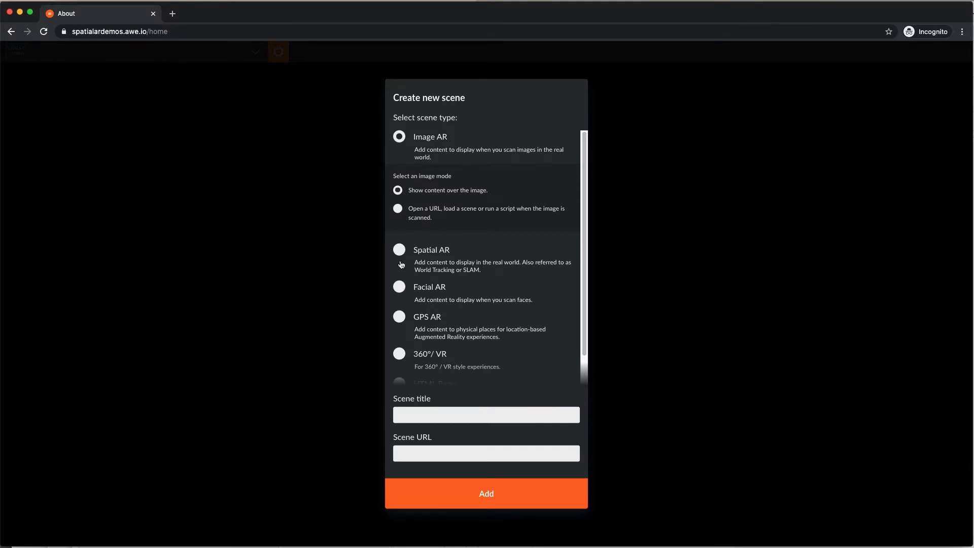
Create a Spatial AR scene titled Undersea and add it.
left_click(398, 249)
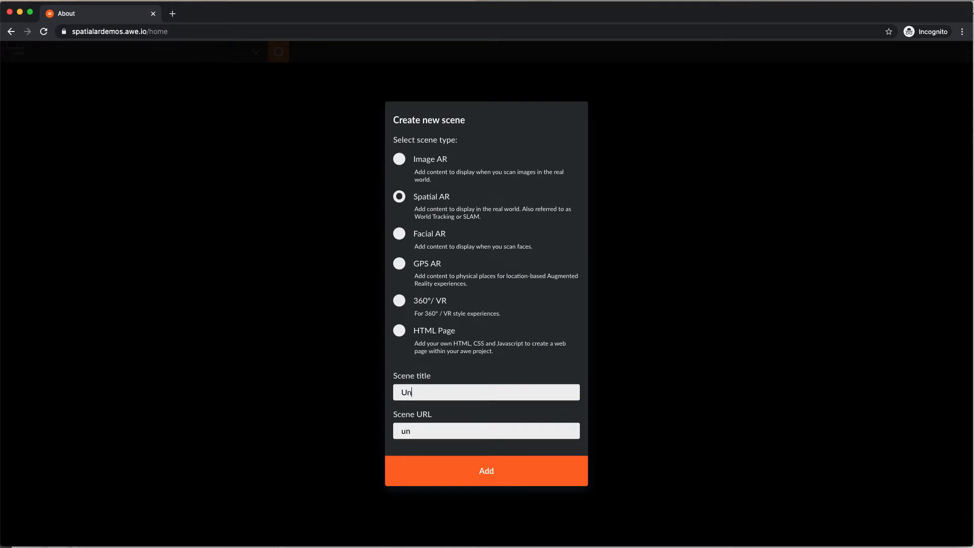
type("dersea")
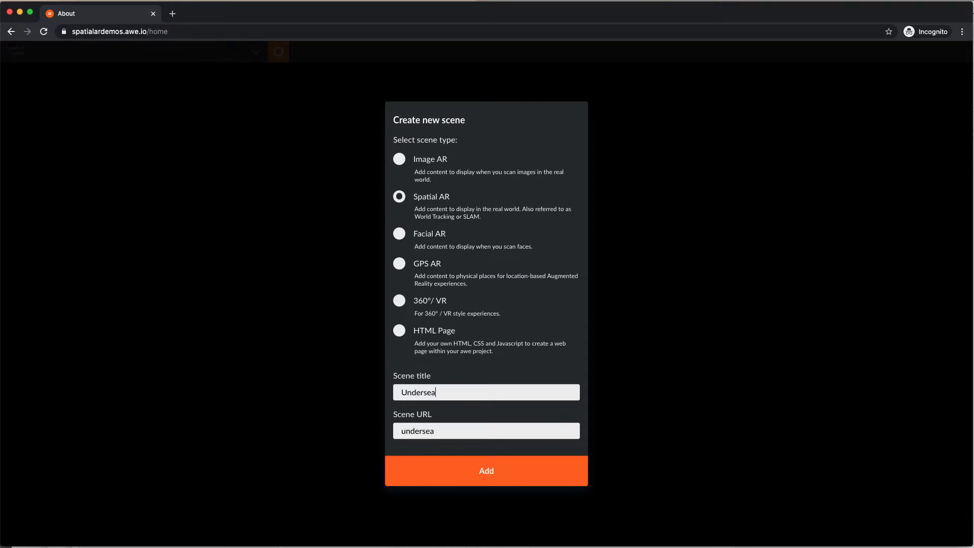
left_click(486, 471)
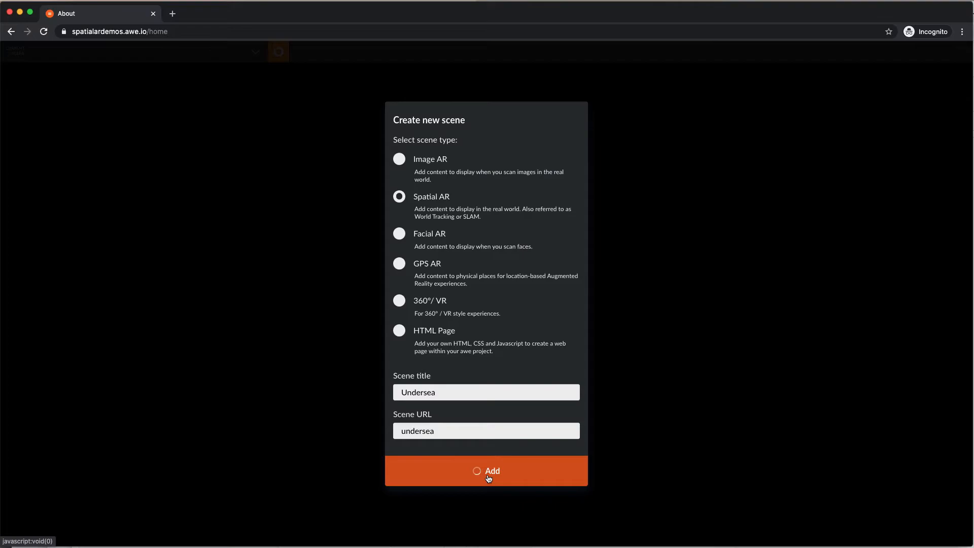
left_click(486, 470)
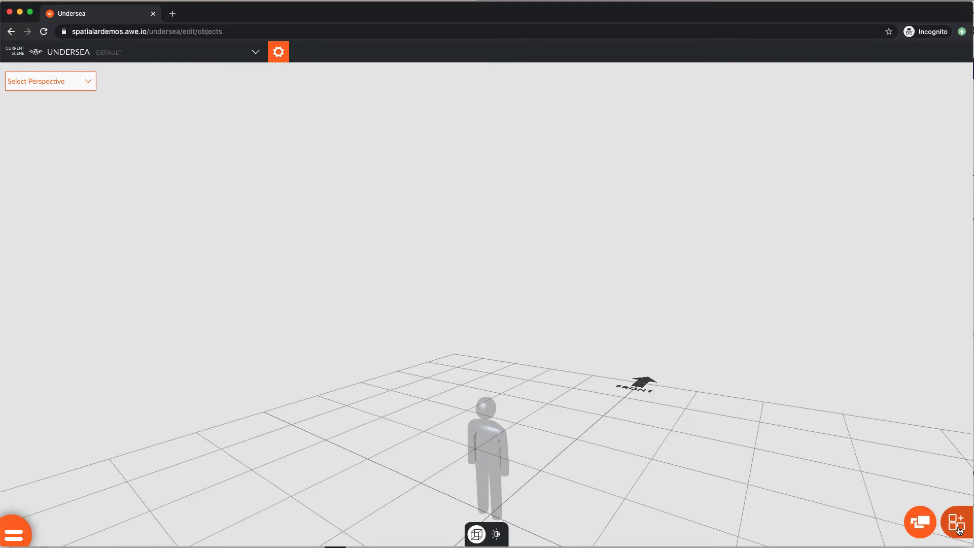
Add the Fish.zip model from the Model library and place it beside the figure.
left_click(958, 522)
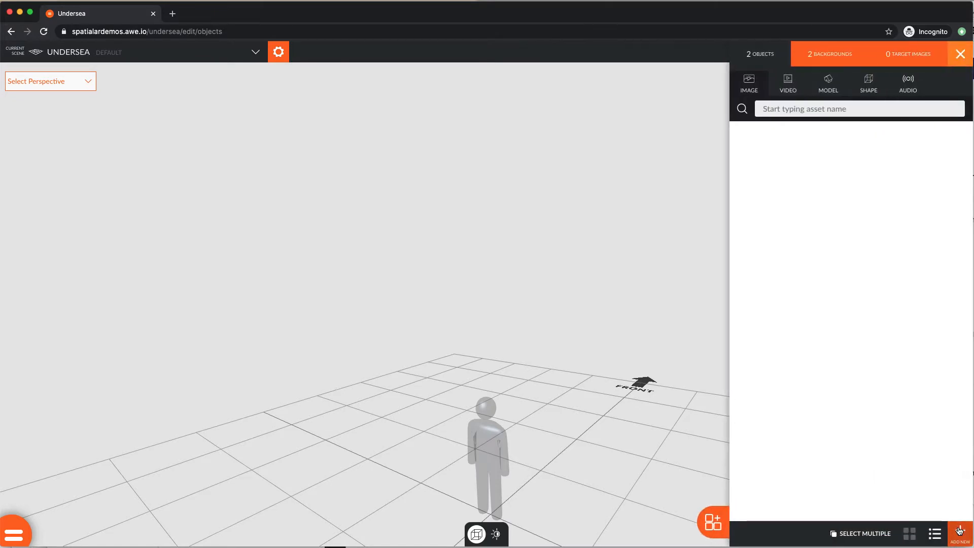
mouse_move(874, 175)
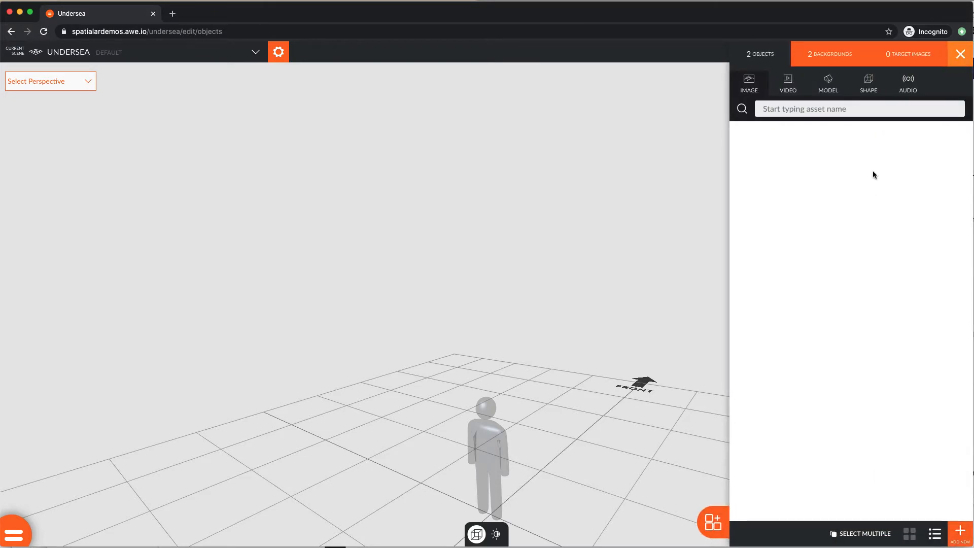
left_click(827, 83)
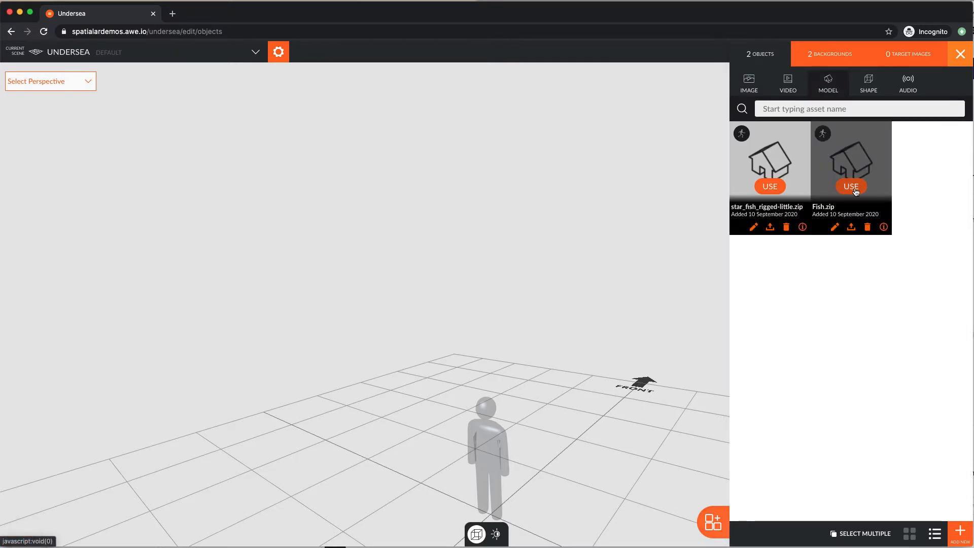
left_click(850, 186)
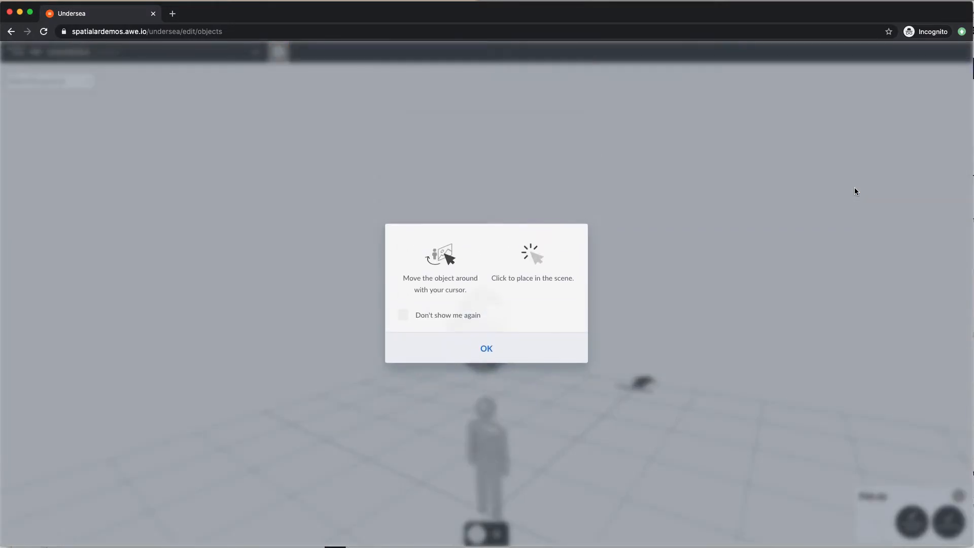
mouse_move(614, 320)
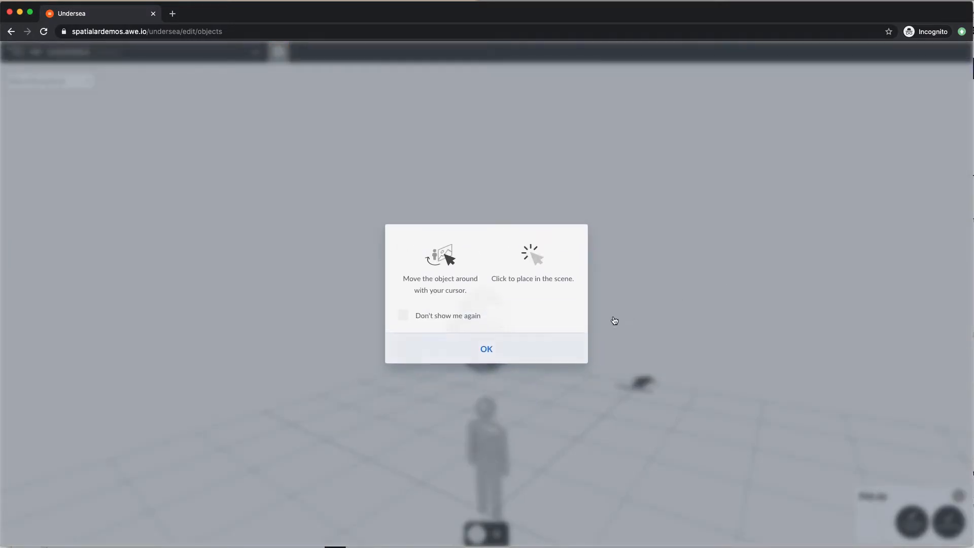
left_click(487, 348)
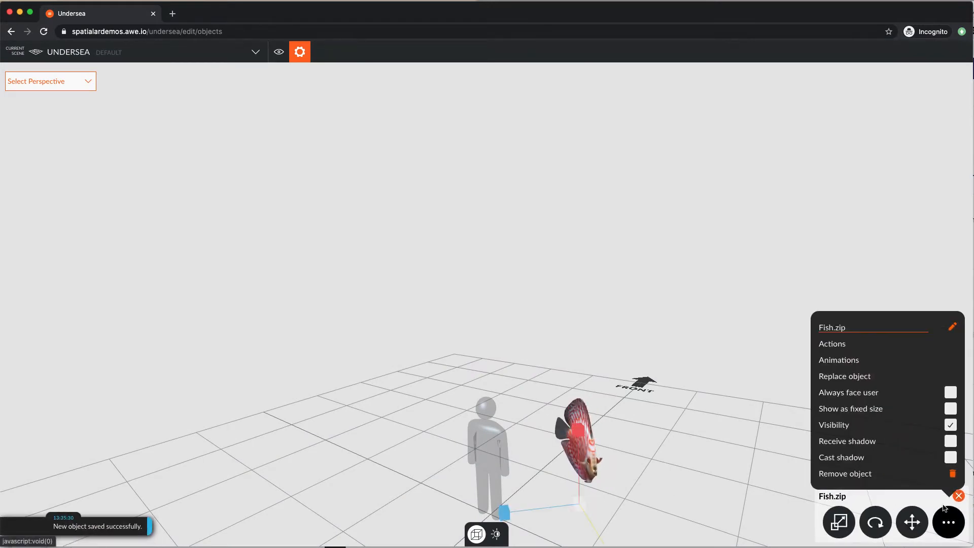
Give the fish a Model clip animation triggered every time tracking starts.
left_click(838, 360)
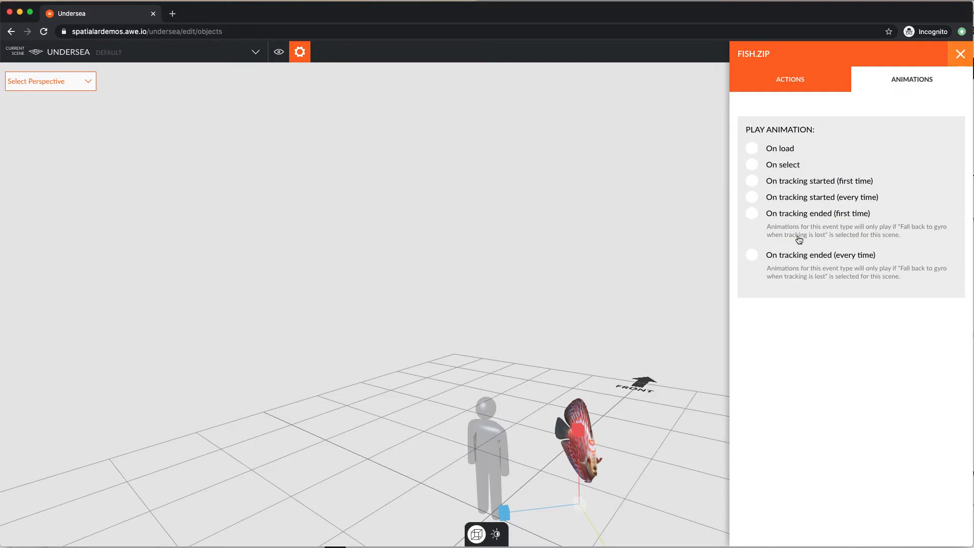
left_click(752, 197)
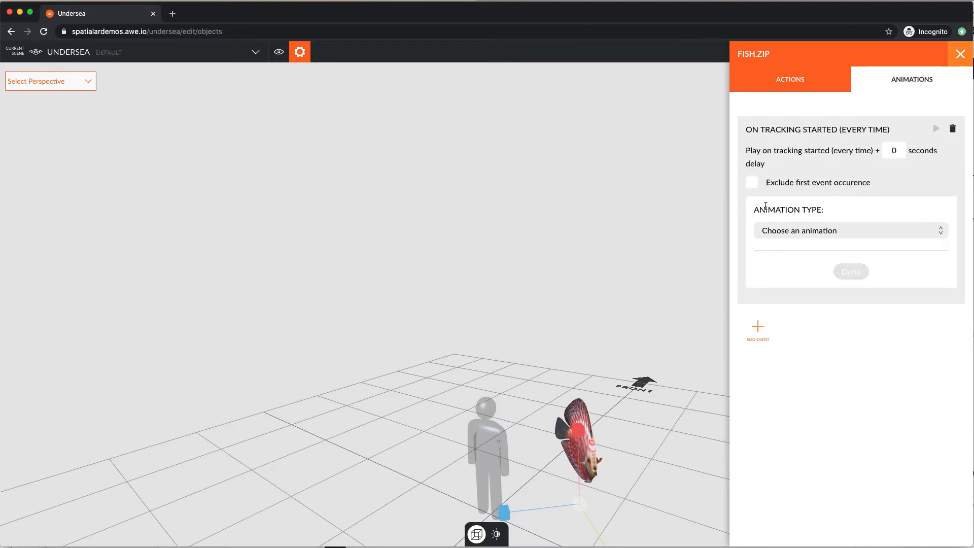
left_click(850, 230)
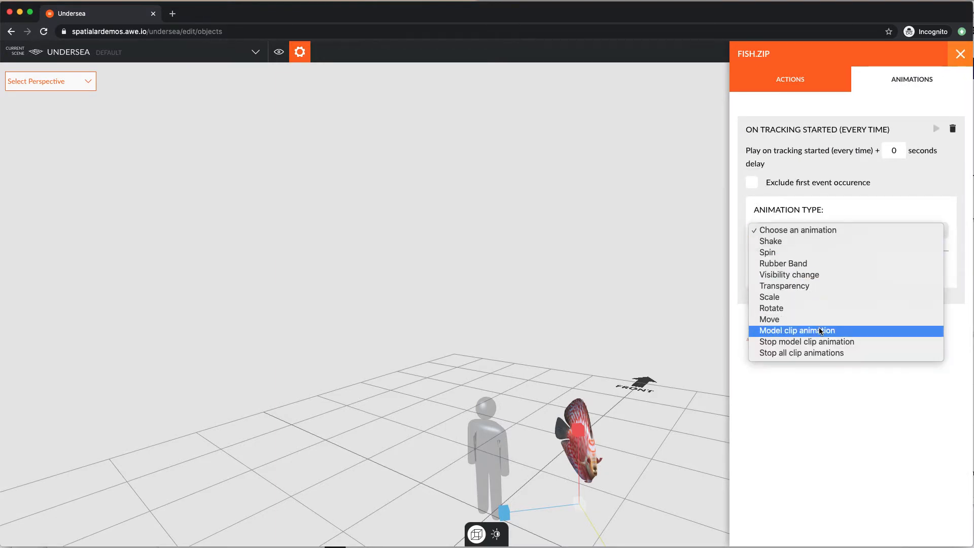
left_click(797, 330)
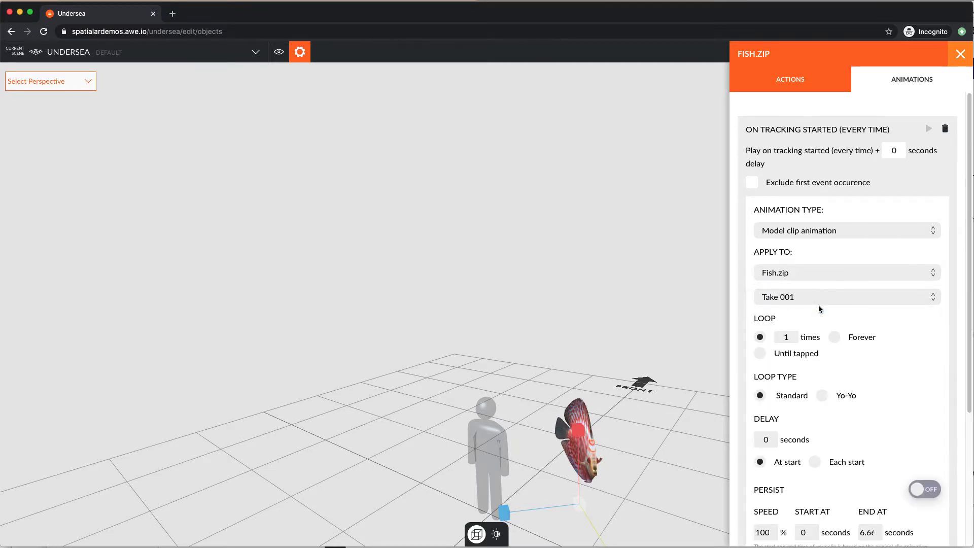
Set the clip to loop Forever, Yo-Yo, Persist on at 50% speed and save it.
left_click(834, 337)
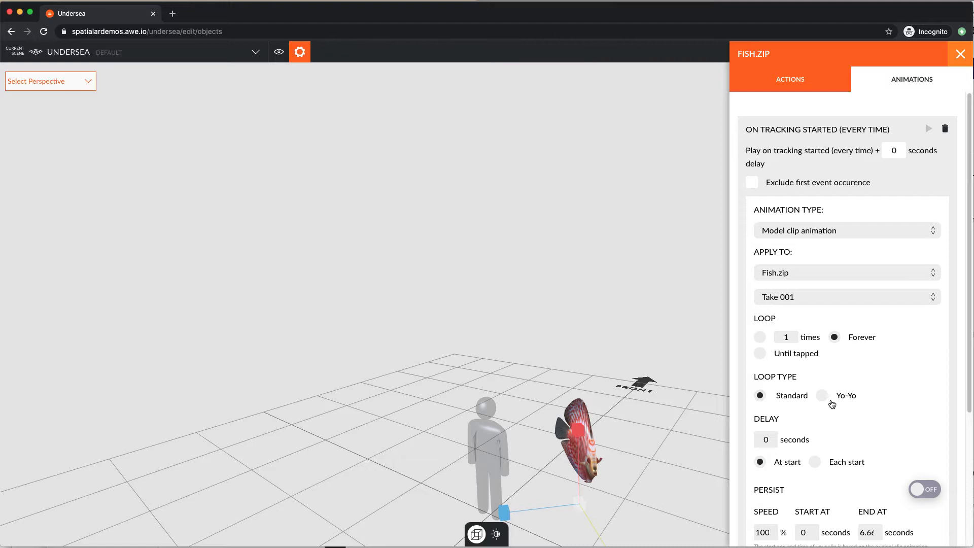
left_click(821, 395)
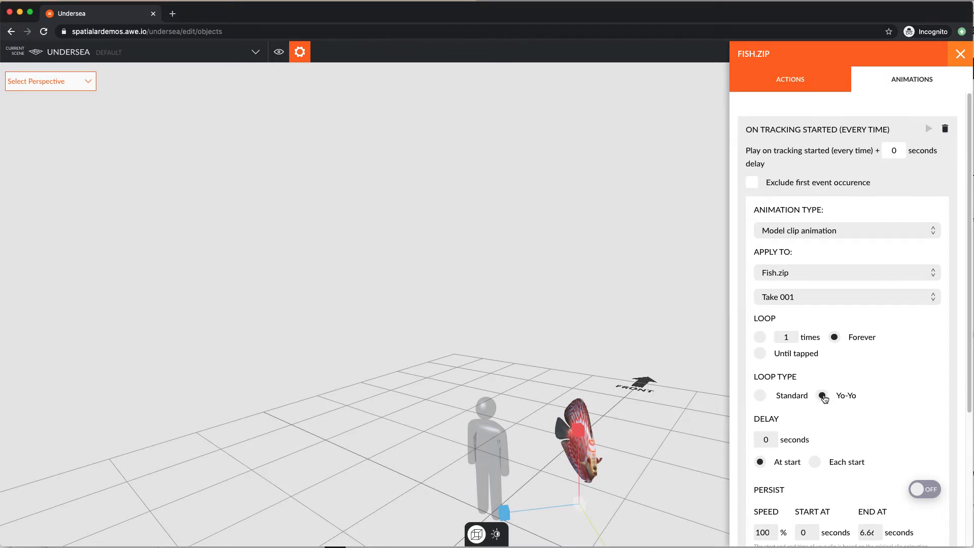
scroll("down", 3)
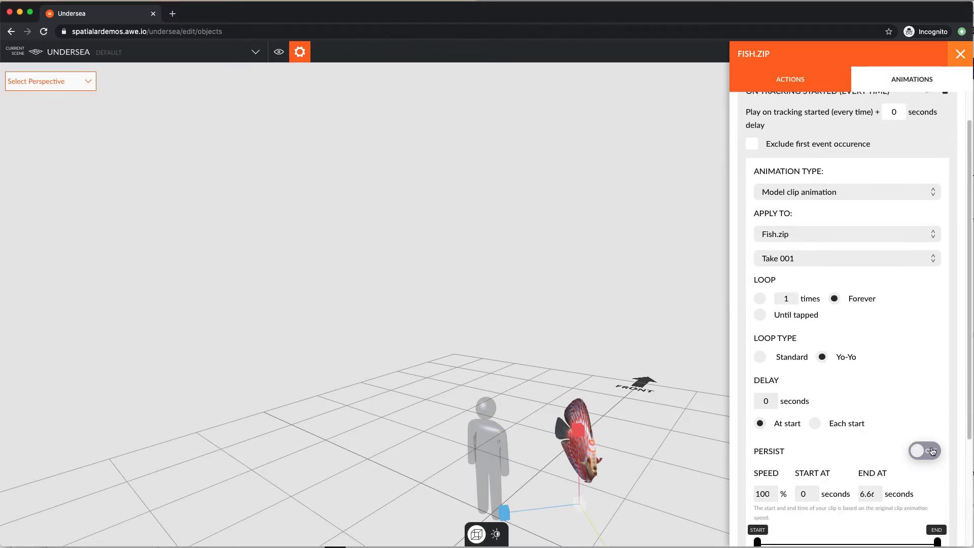
left_click(924, 450)
type("50")
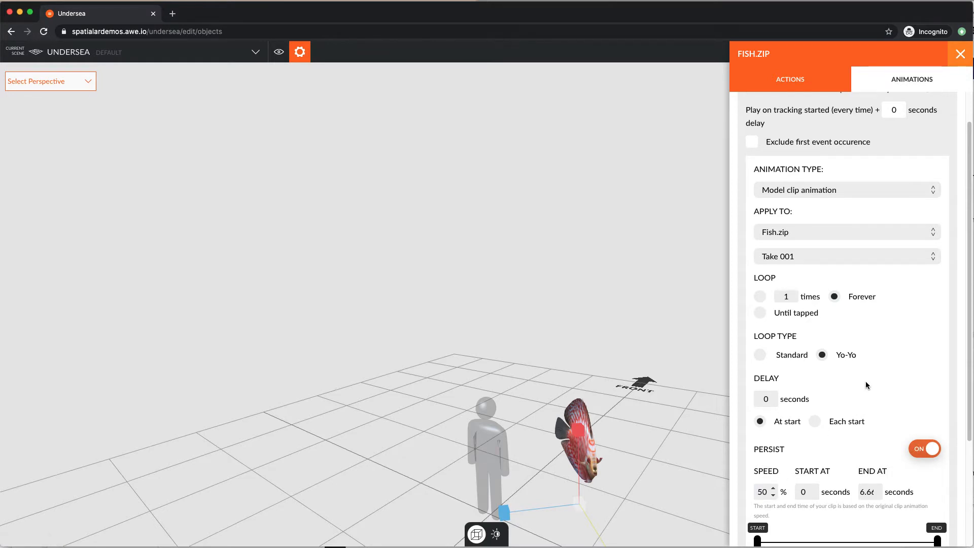
scroll("down", 3)
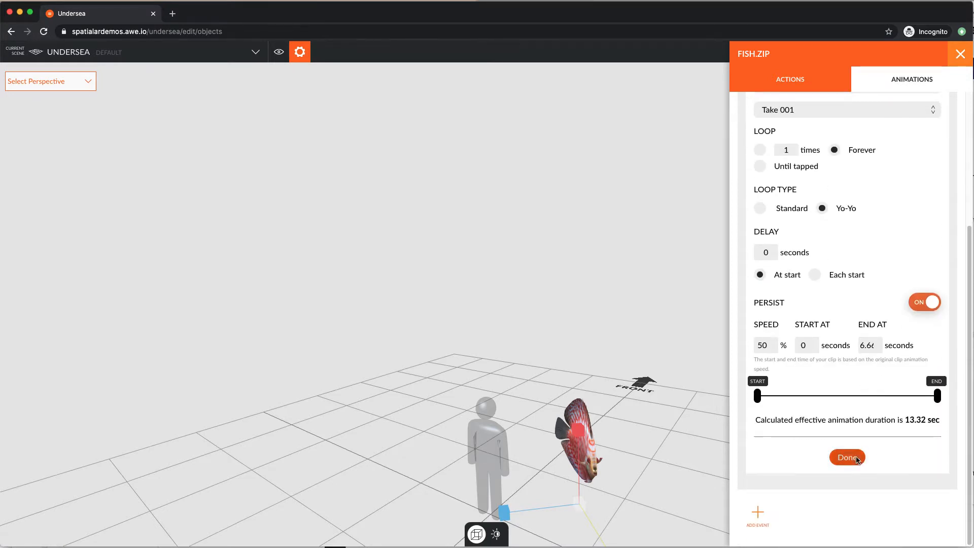
left_click(846, 457)
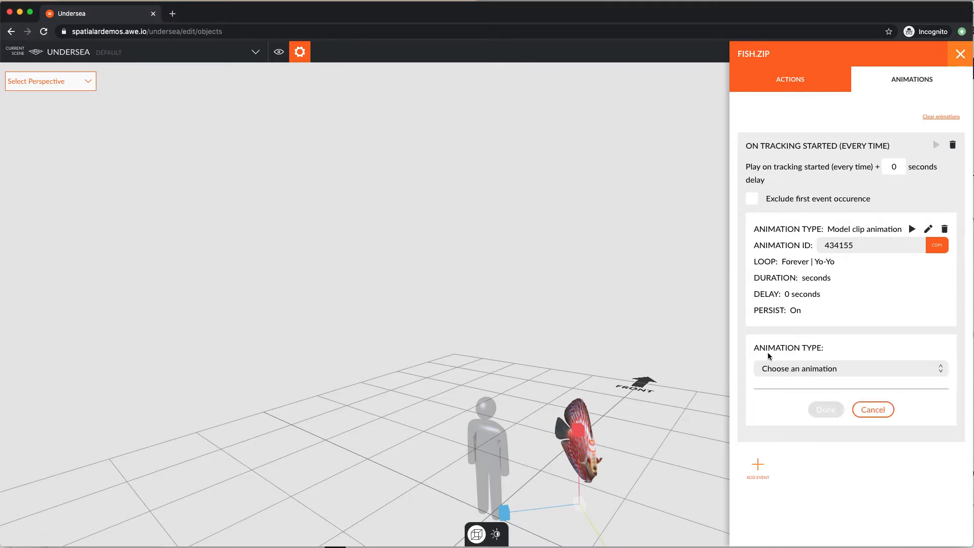
Add a Move animation: Quadratic In Out, Forever, Yo-Yo, 4 s, Persist on, Y 0.78 Z 0.8.
left_click(850, 367)
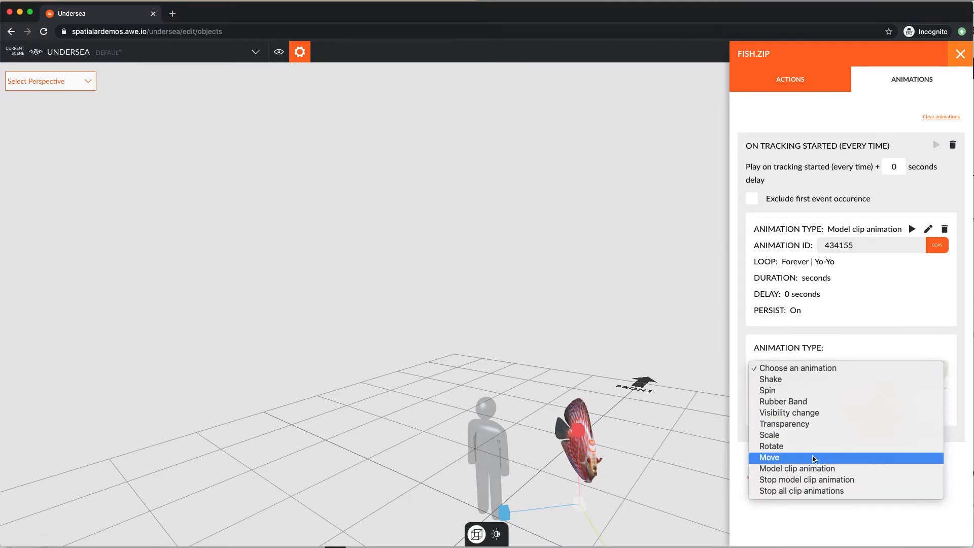
left_click(769, 458)
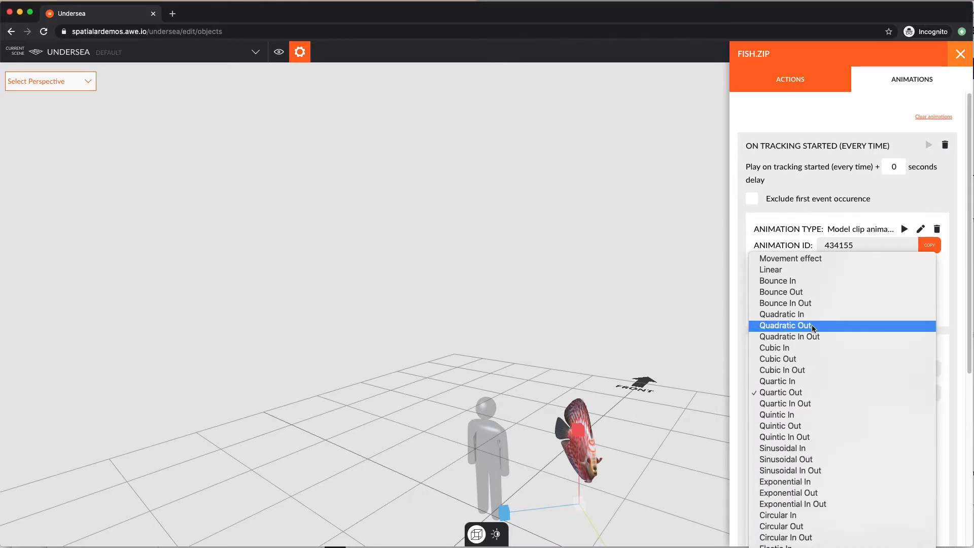
left_click(789, 336)
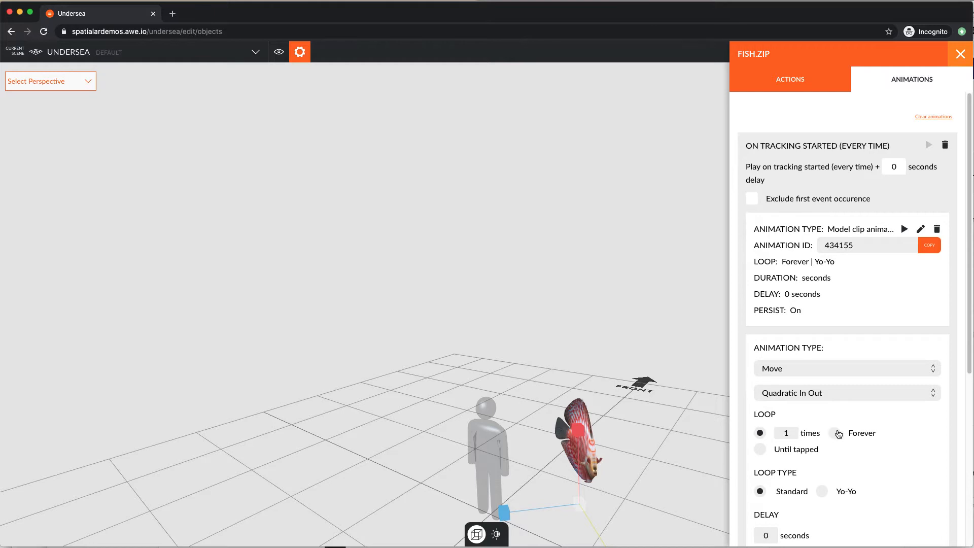
left_click(835, 433)
type("4")
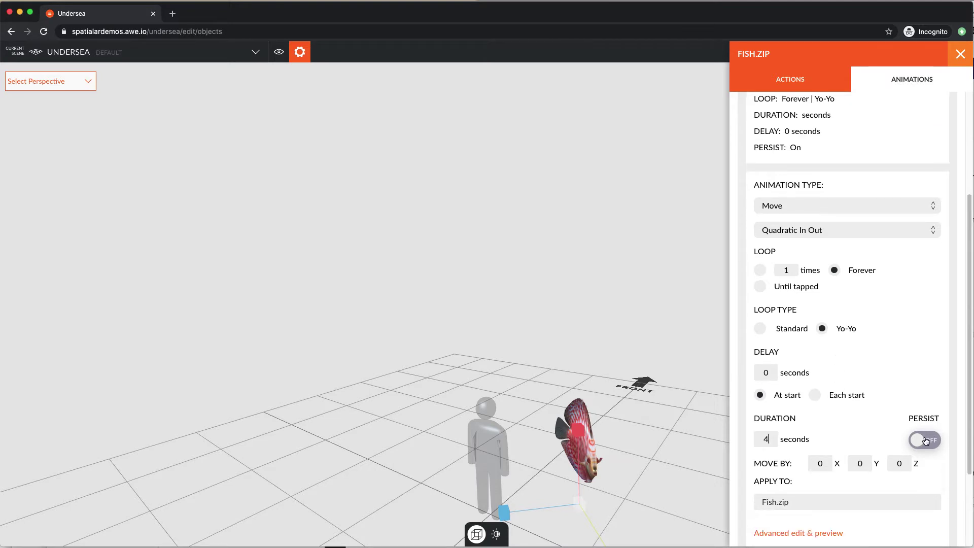
left_click(924, 440)
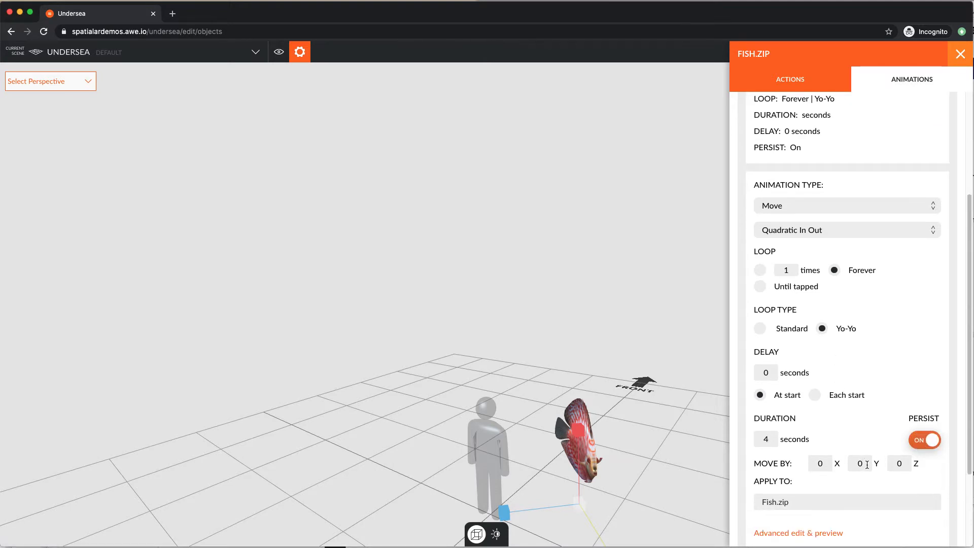
type("0.78")
type(".8")
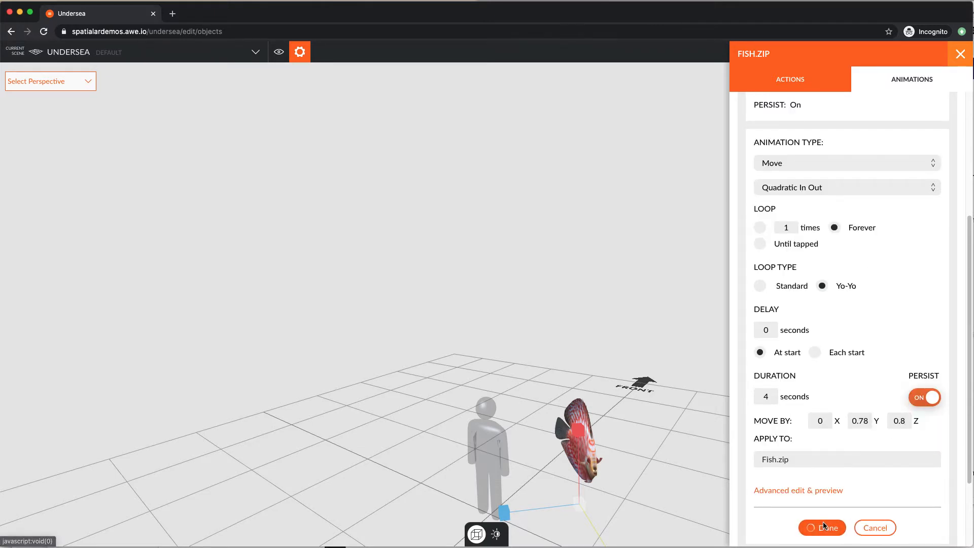
left_click(822, 528)
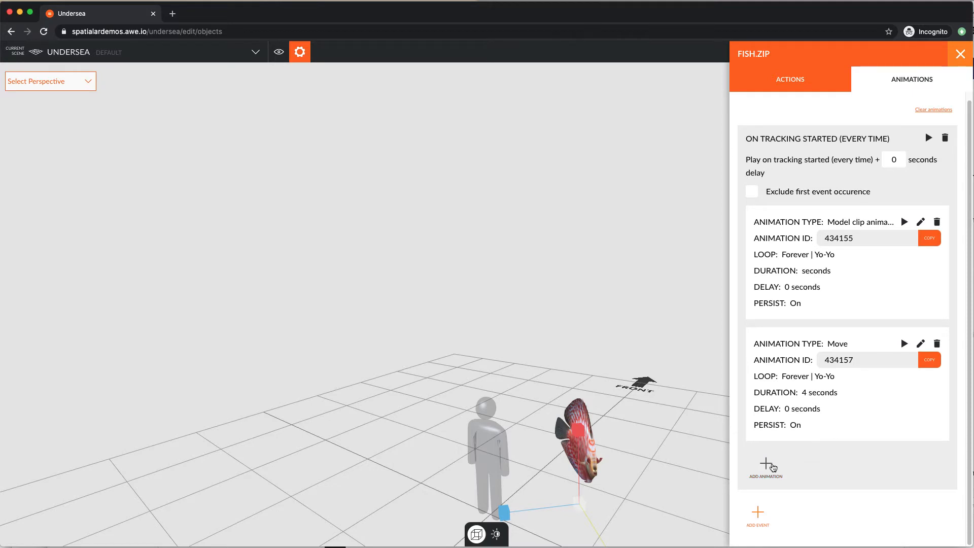
Add a Rotate animation: Quadratic In Out, Forever, Standard, 12 s, Y 359.
left_click(766, 466)
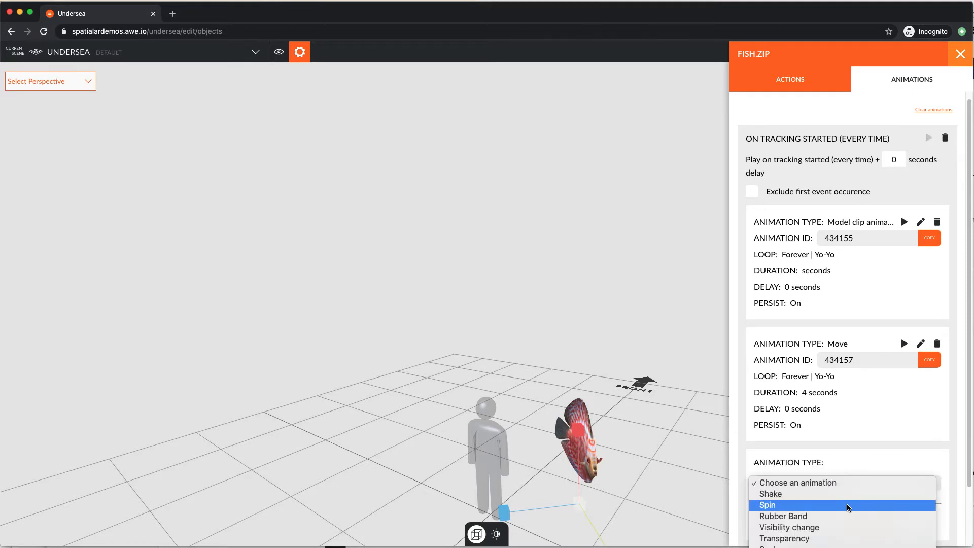
left_click(767, 505)
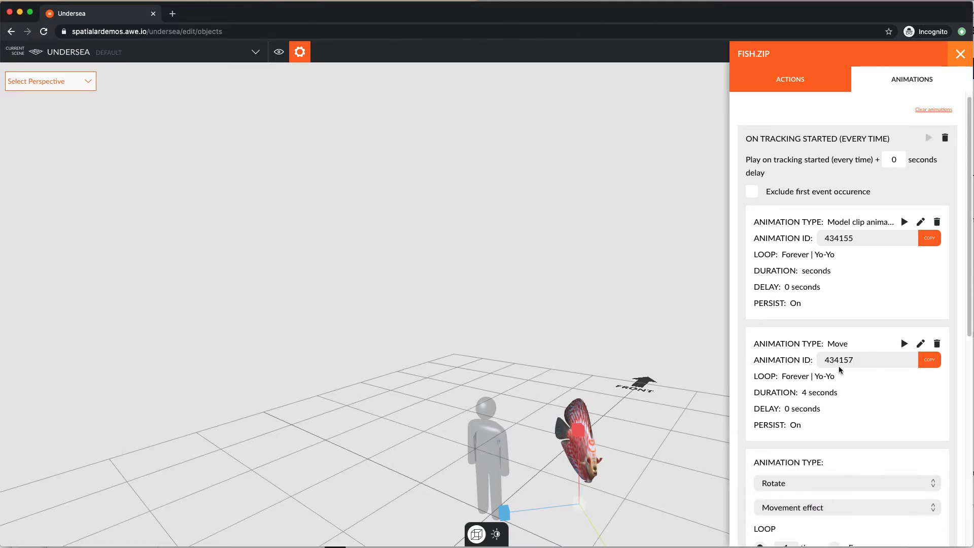
left_click(847, 507)
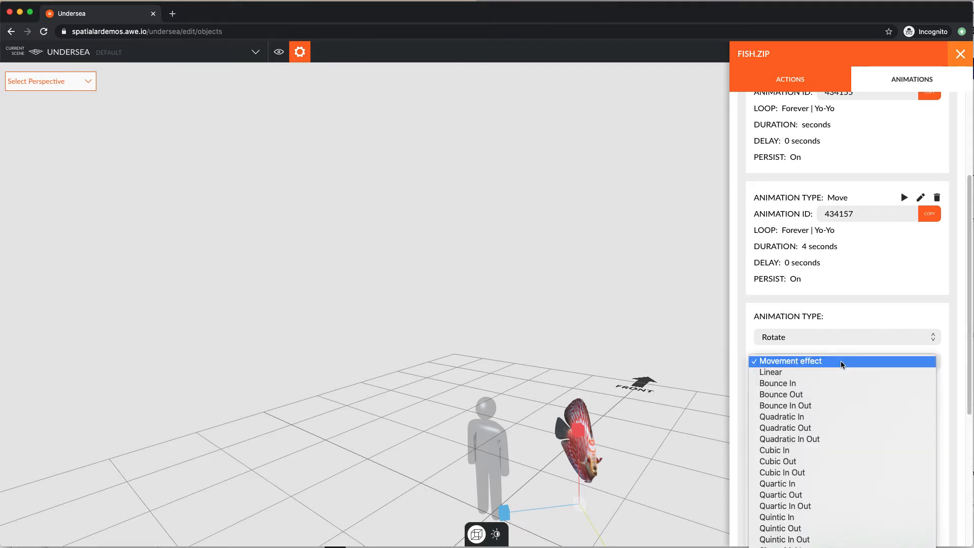
mouse_move(843, 439)
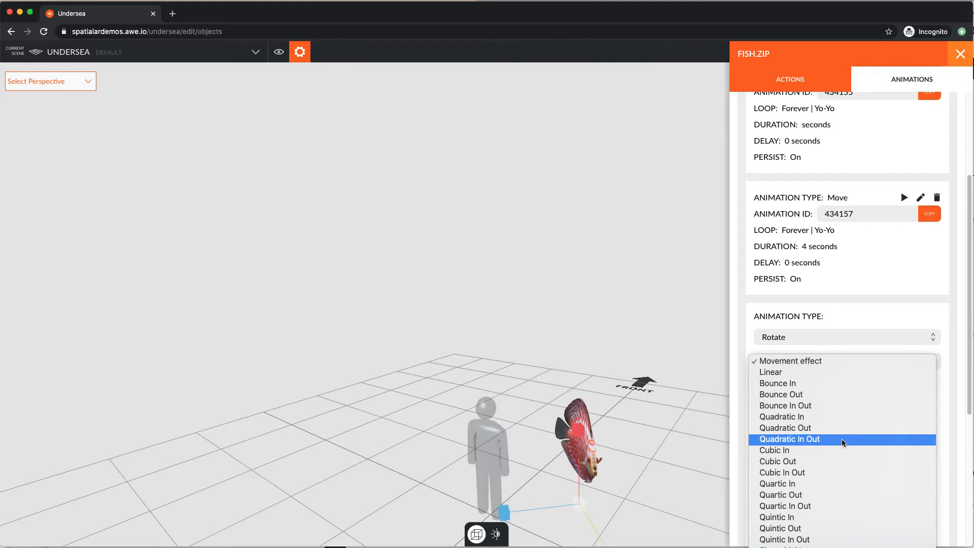
left_click(788, 439)
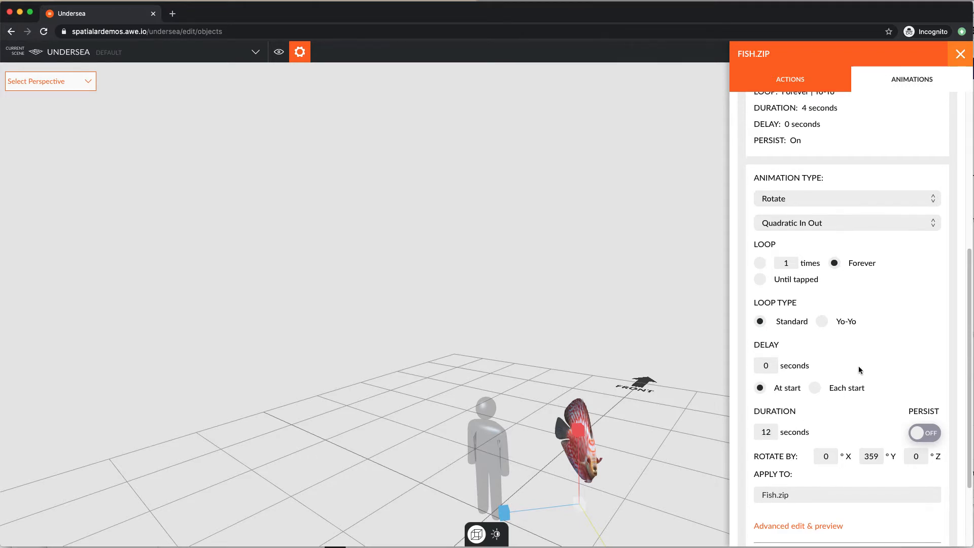
scroll("down", 3)
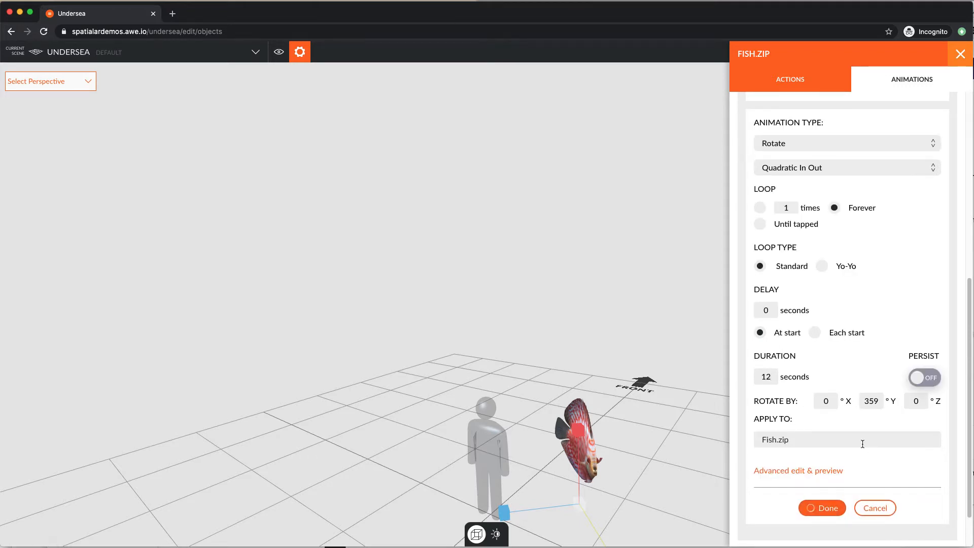
left_click(821, 507)
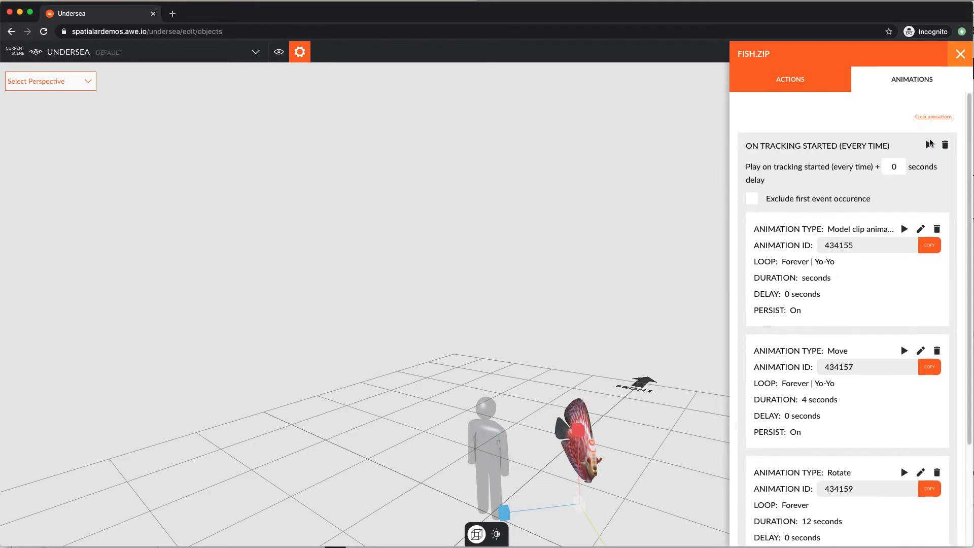
Preview the fish's animations and close the animations panel.
left_click(929, 144)
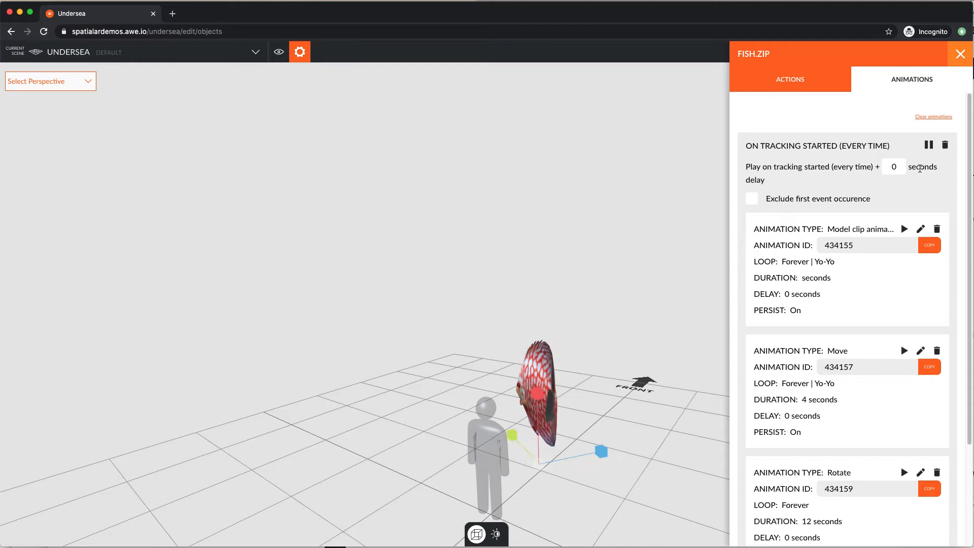
left_click(929, 145)
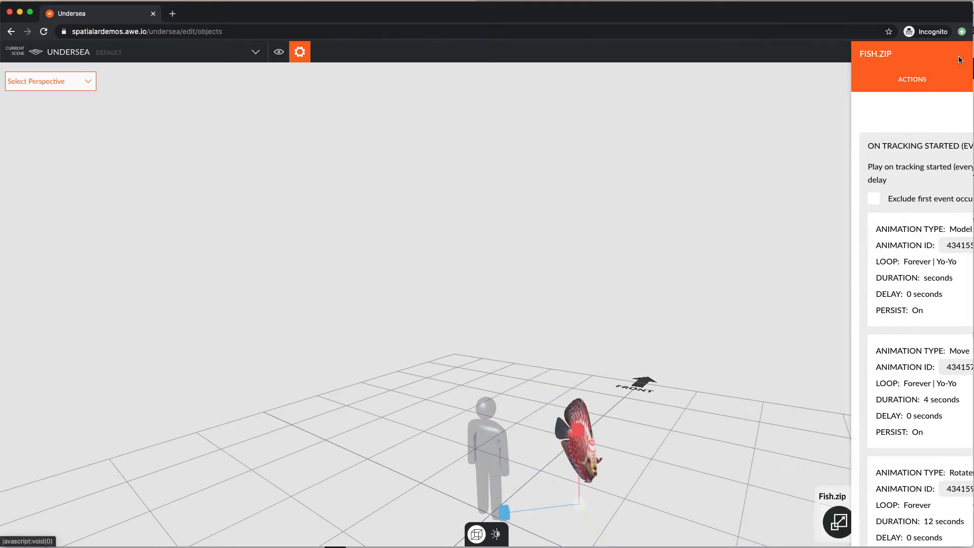
Add a Play sound action looping underwater bubbles.mp3 with a 2-second delay on tracking start.
left_click(948, 522)
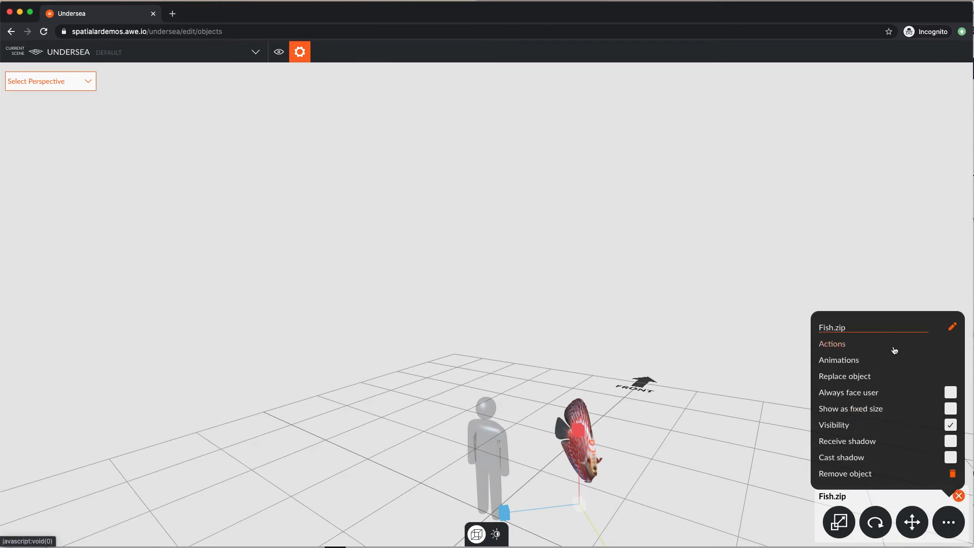
left_click(832, 343)
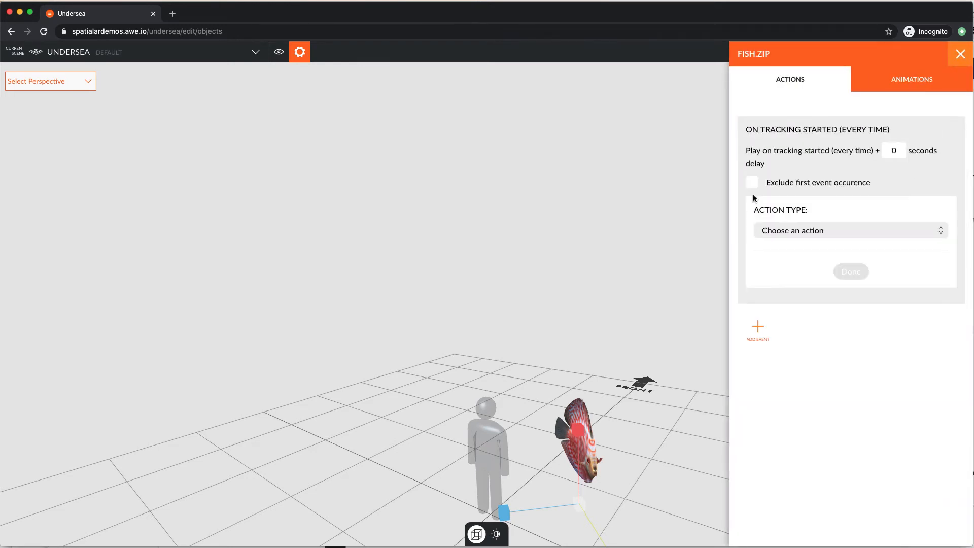
left_click(849, 231)
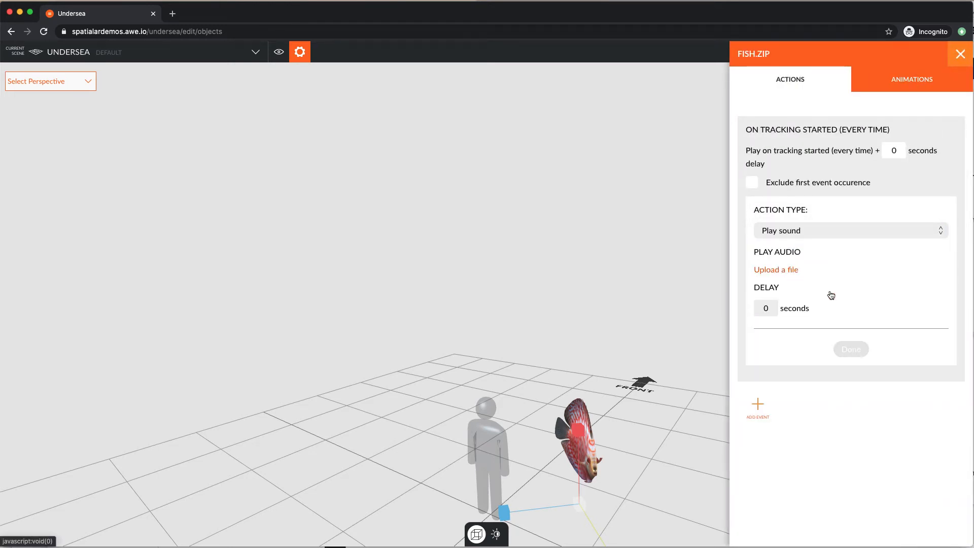
left_click(775, 269)
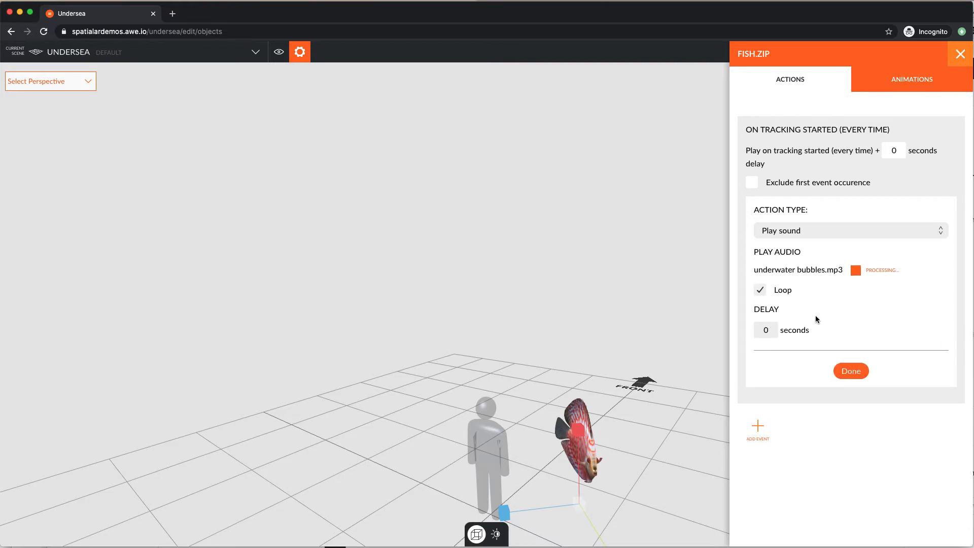
type("2")
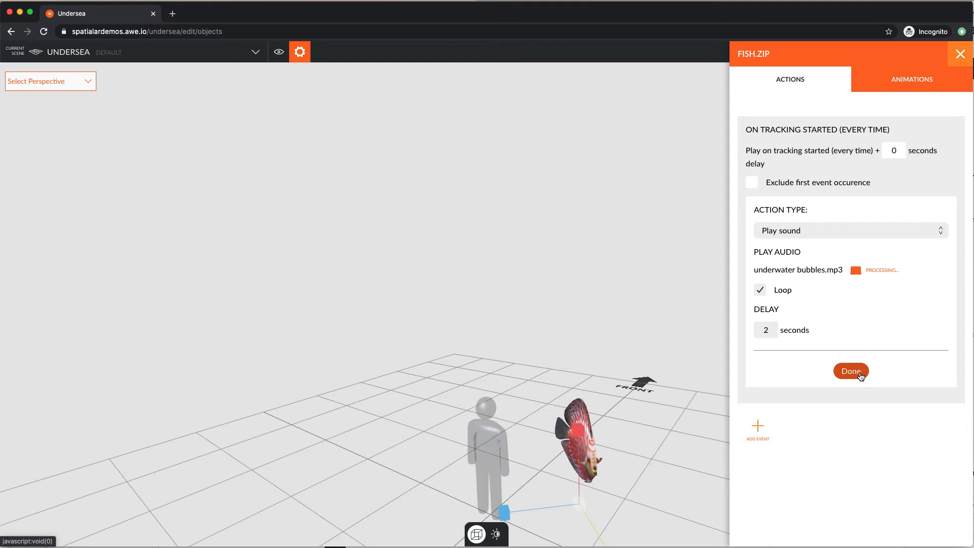
left_click(850, 370)
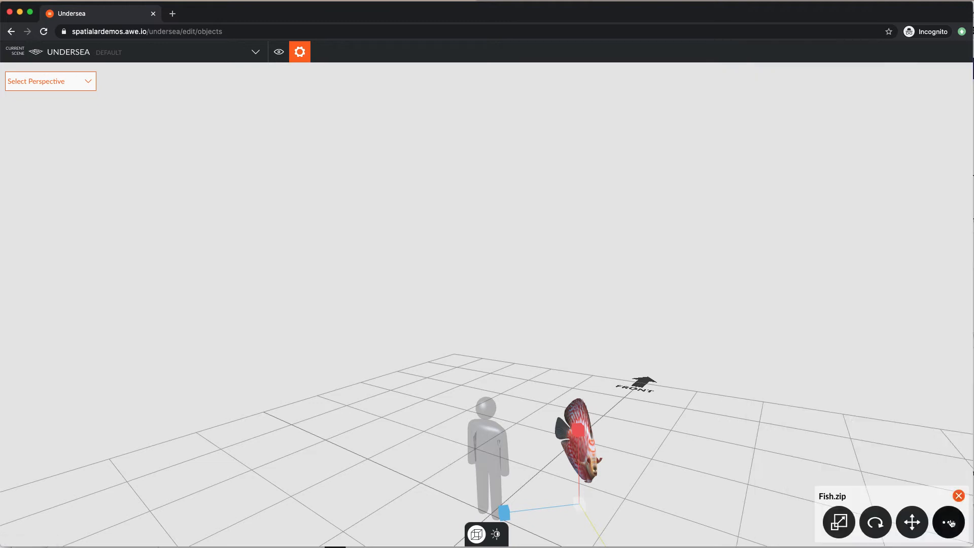
Enable Cast shadow on the fish in its object options.
left_click(948, 522)
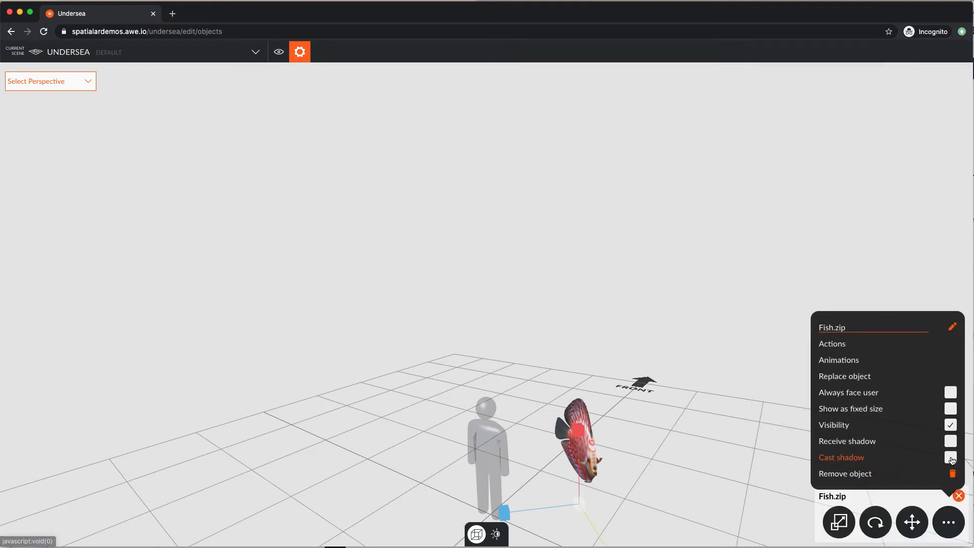
left_click(949, 458)
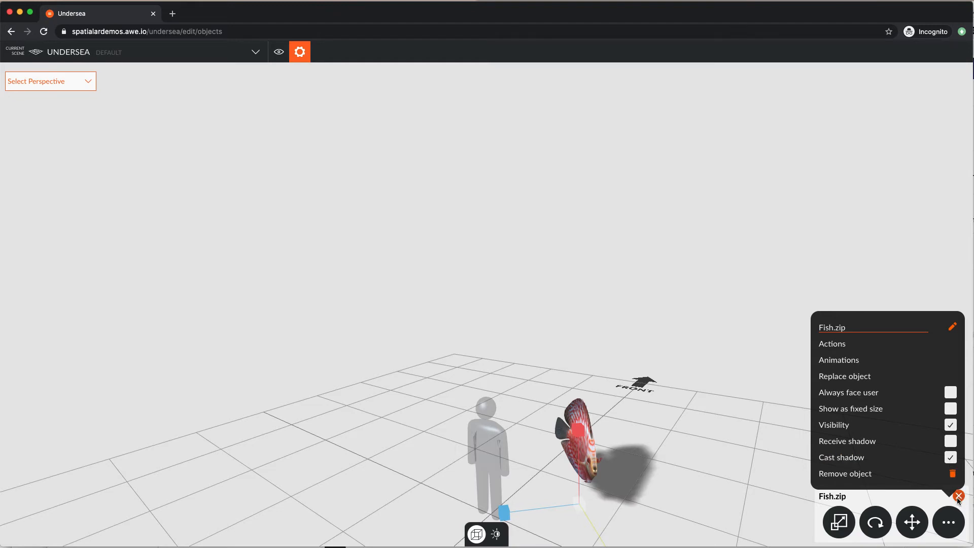
left_click(957, 496)
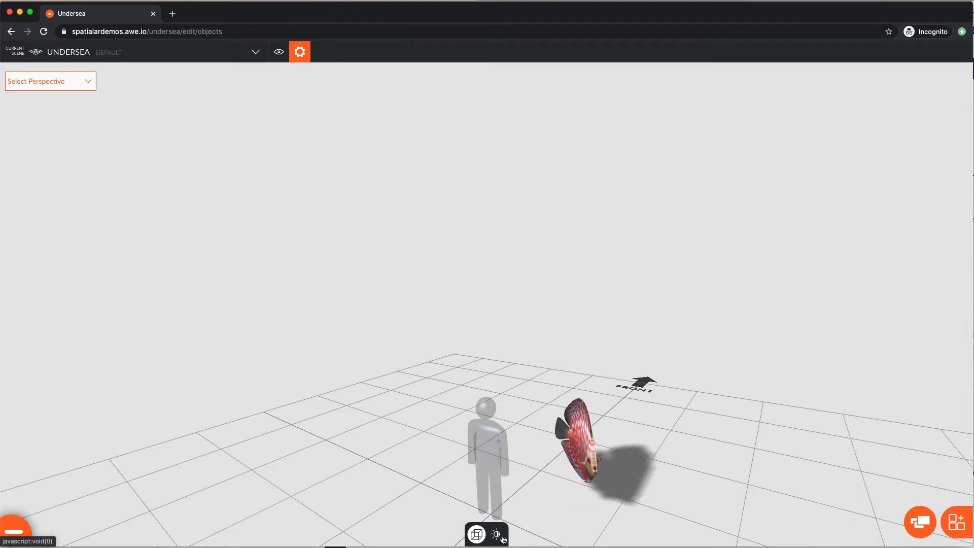
In lights mode, save the Spot Light's adjusted settings.
left_click(495, 534)
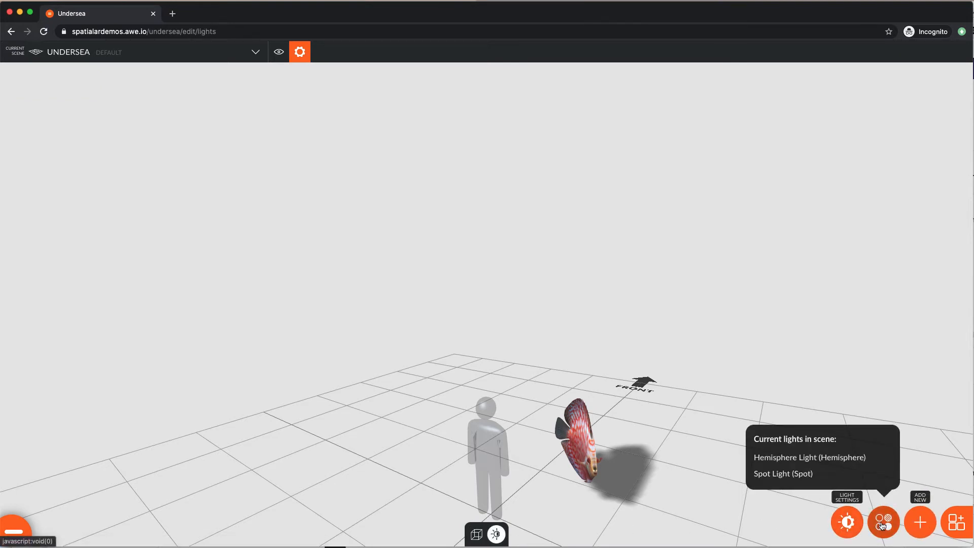
left_click(882, 522)
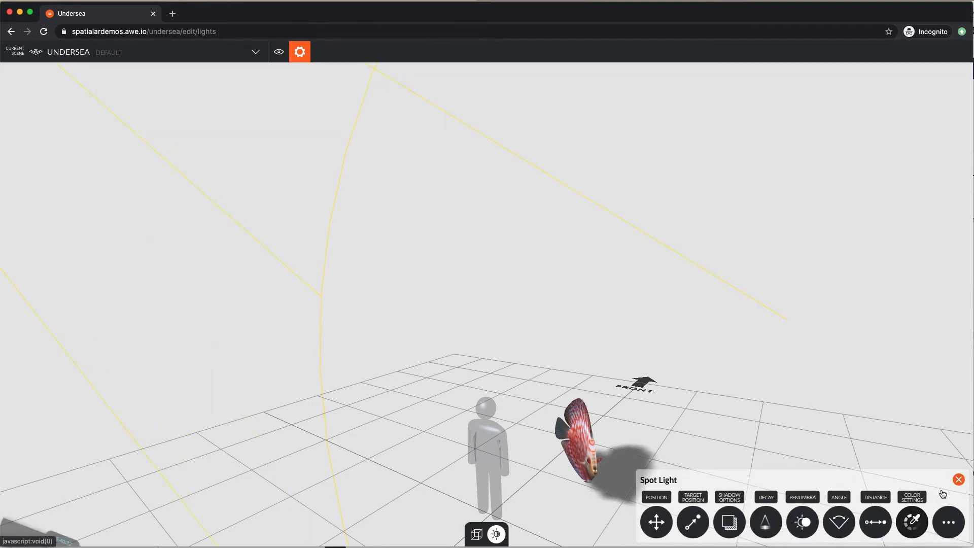
left_click(958, 479)
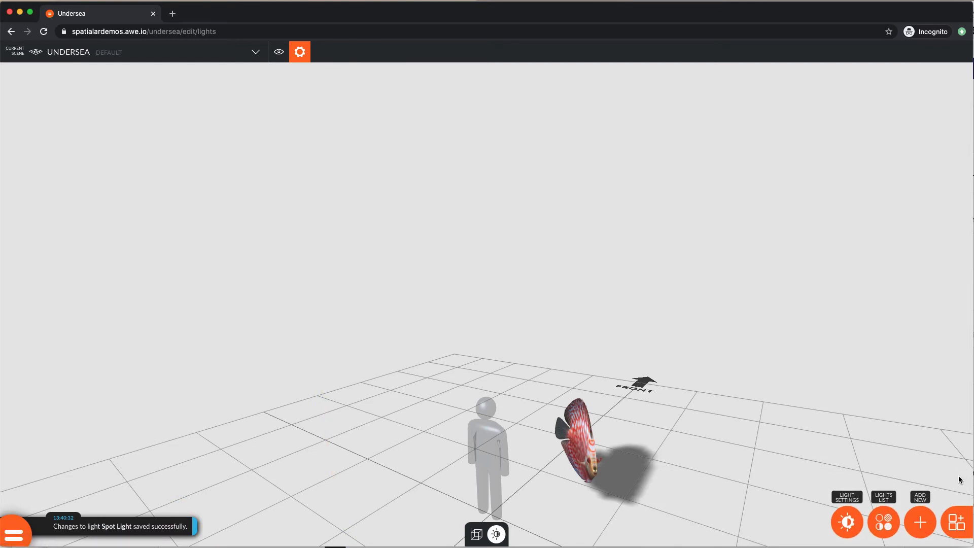
mouse_move(645, 541)
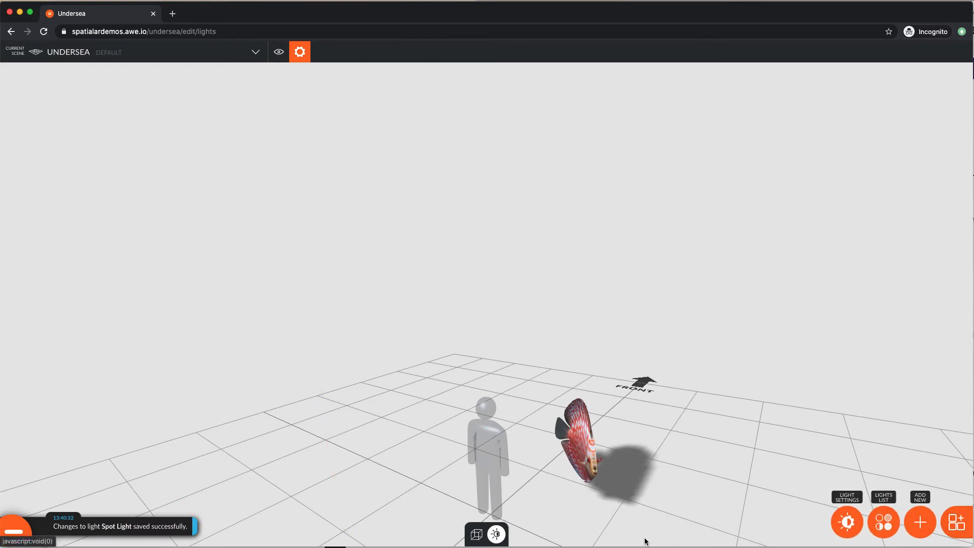
Set scene shadows to PCF Soft with 50% floor shadow opacity and return to objects mode.
left_click(846, 522)
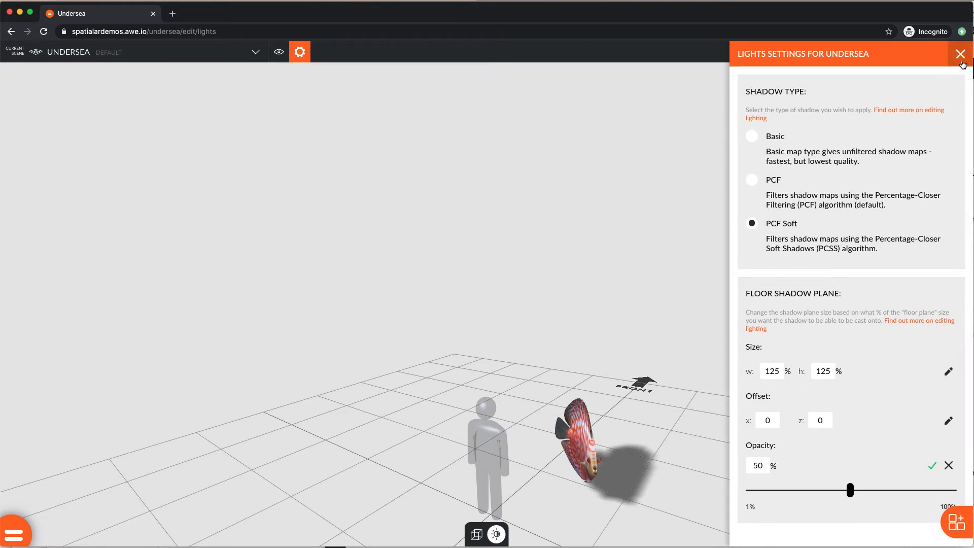
left_click(960, 54)
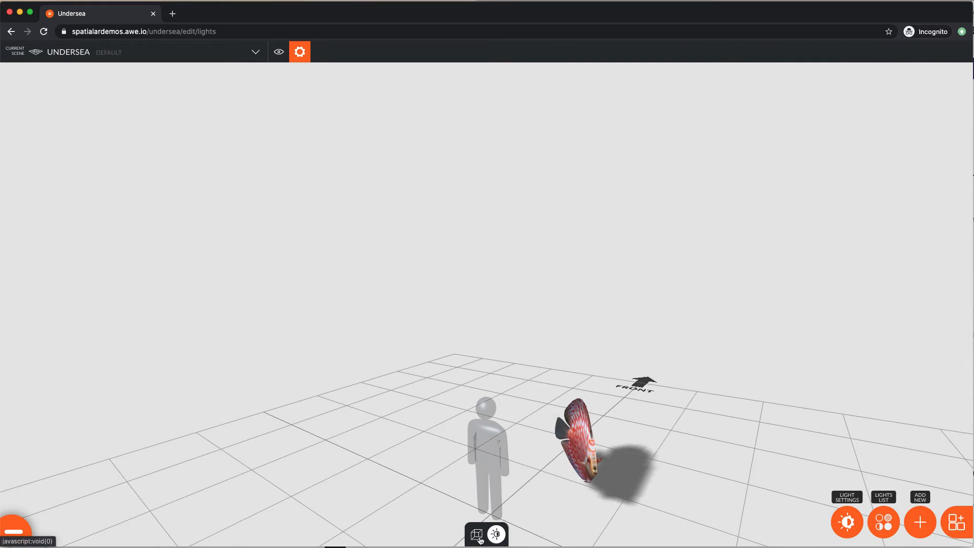
left_click(476, 534)
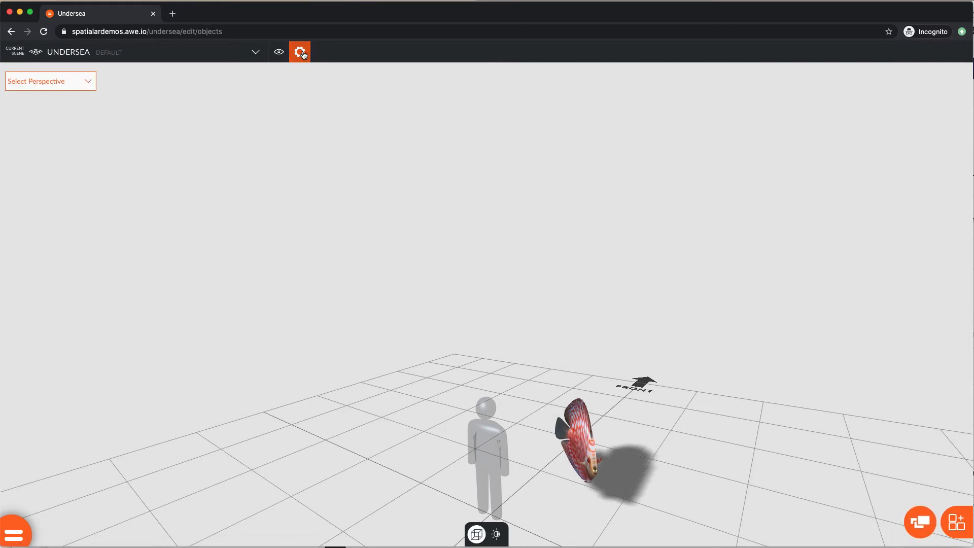
left_click(300, 52)
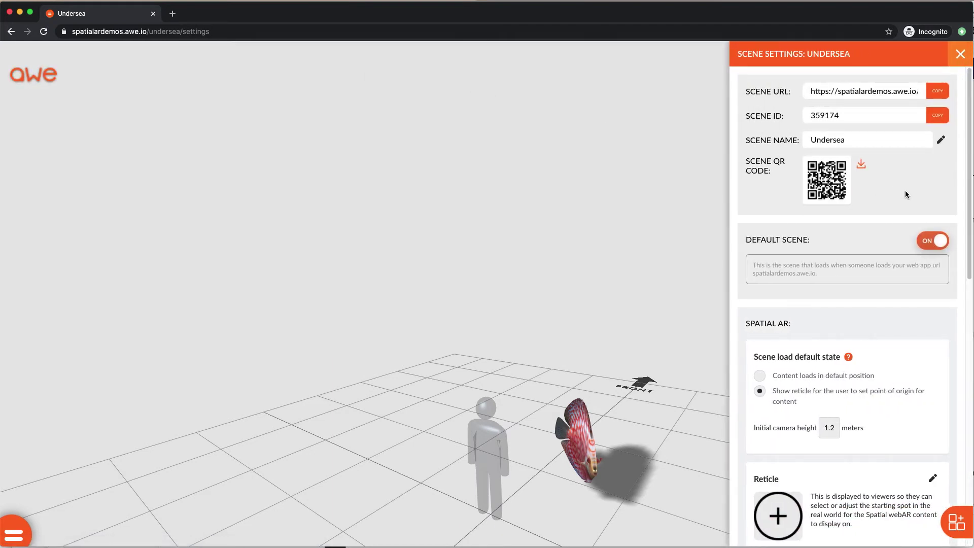
In Spatial AR settings, set the custom reticle's opacity to 75% and return to the overview.
scroll("down", 3)
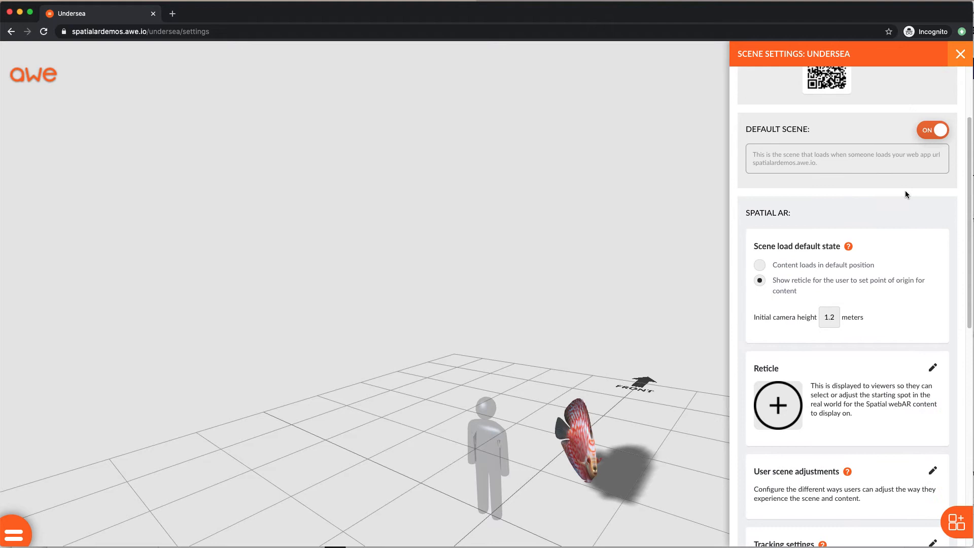
scroll("down", 3)
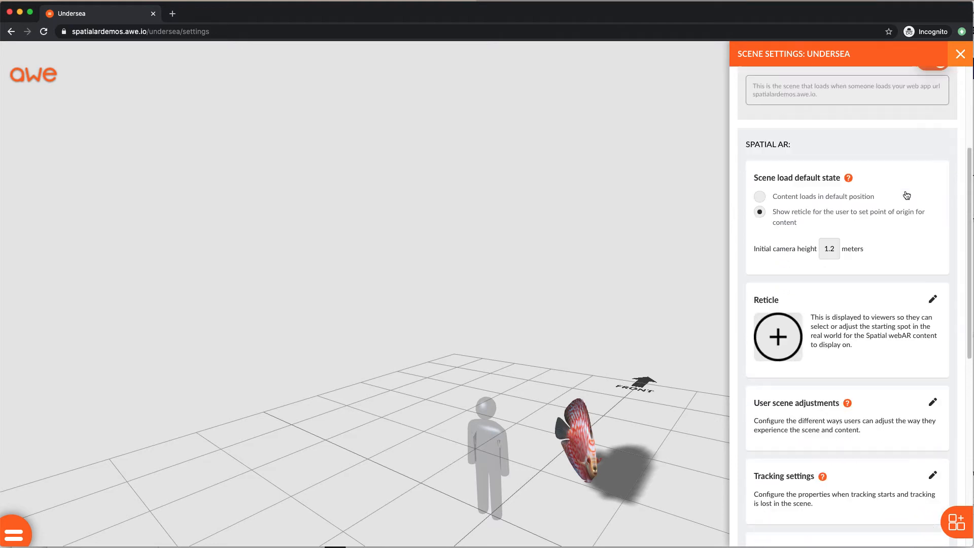
scroll("down", 3)
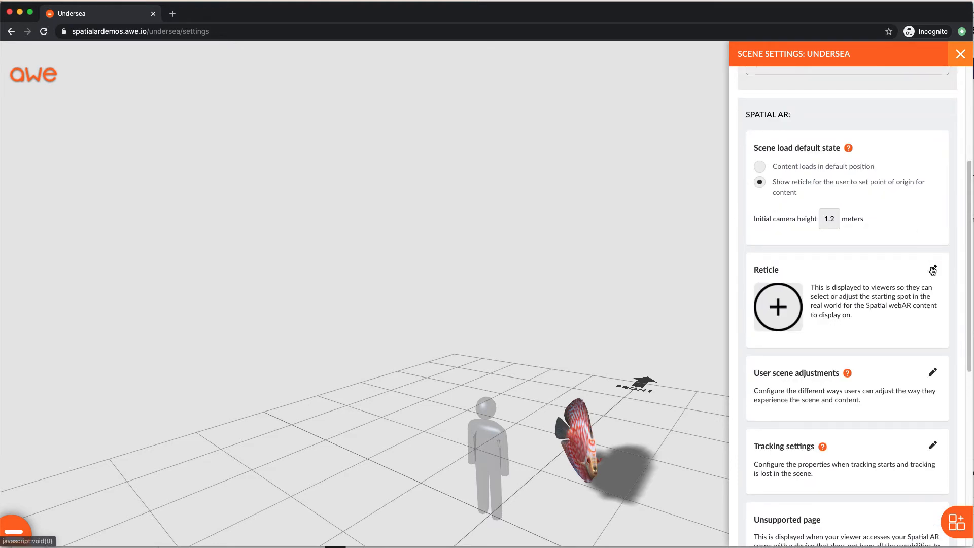
left_click(932, 270)
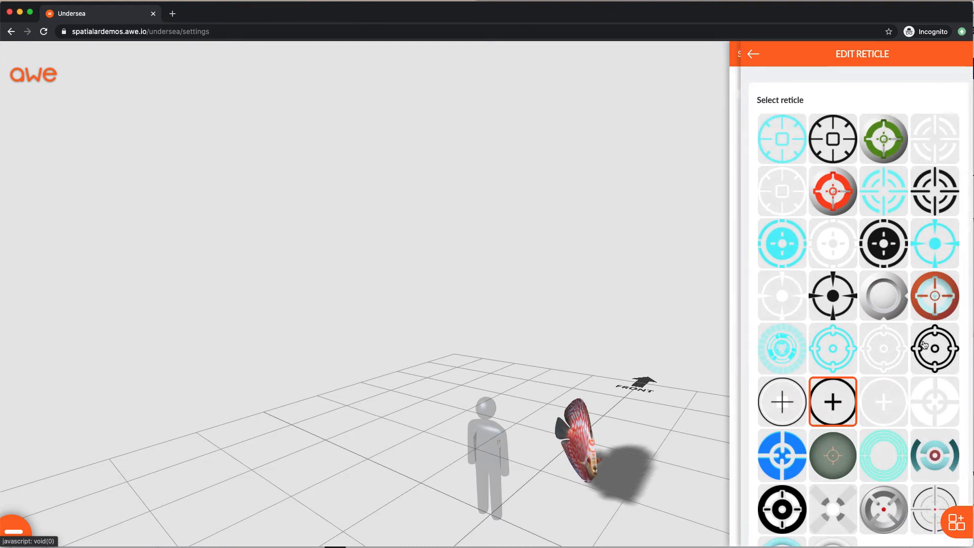
scroll("down", 3)
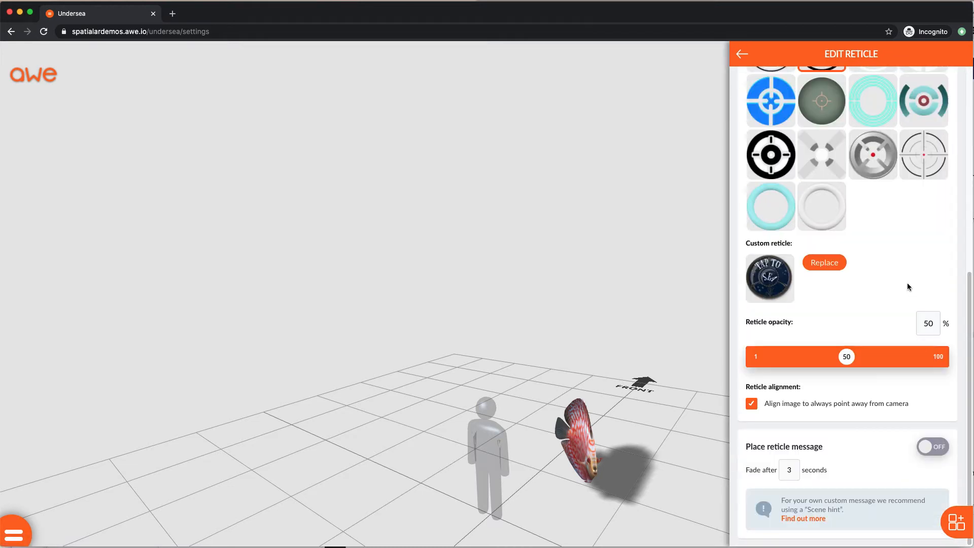
mouse_move(836, 271)
type("75")
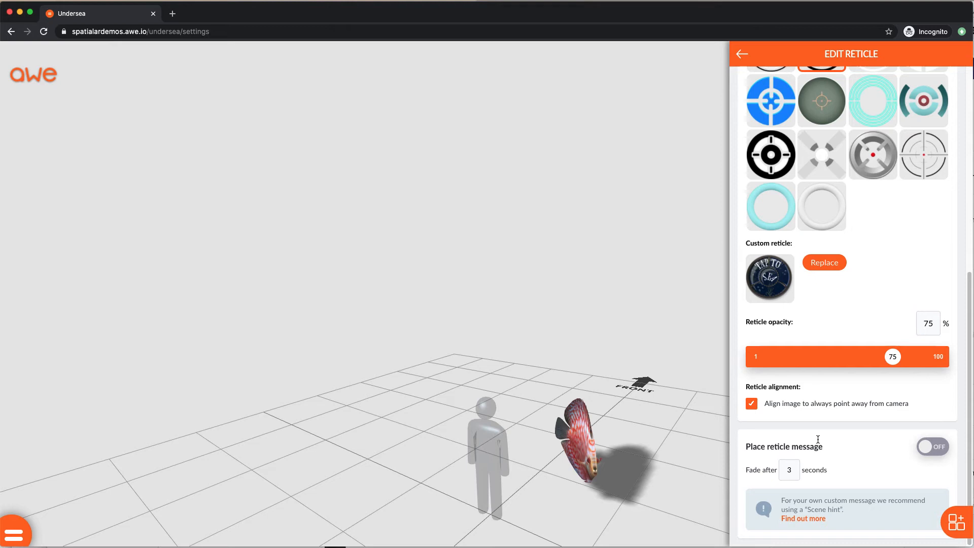
left_click(741, 55)
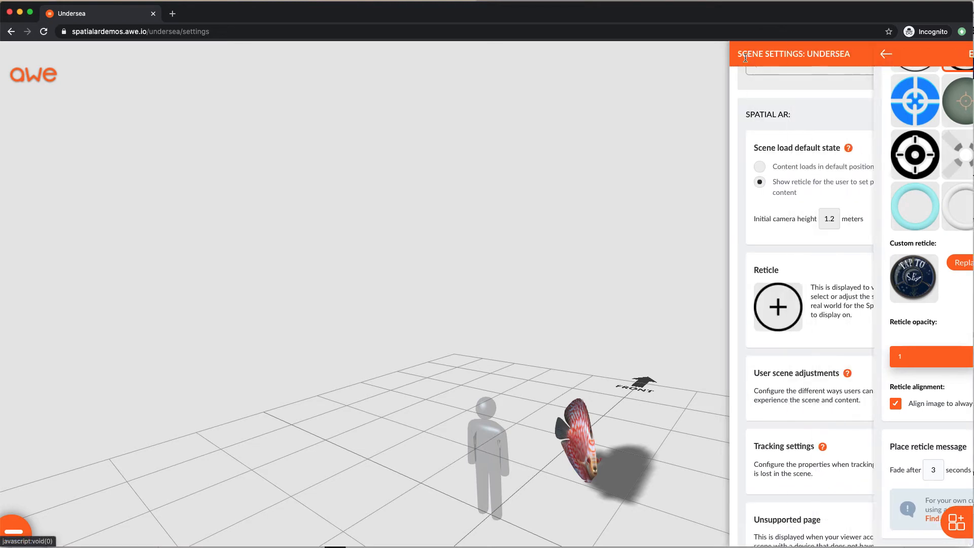
left_click(797, 373)
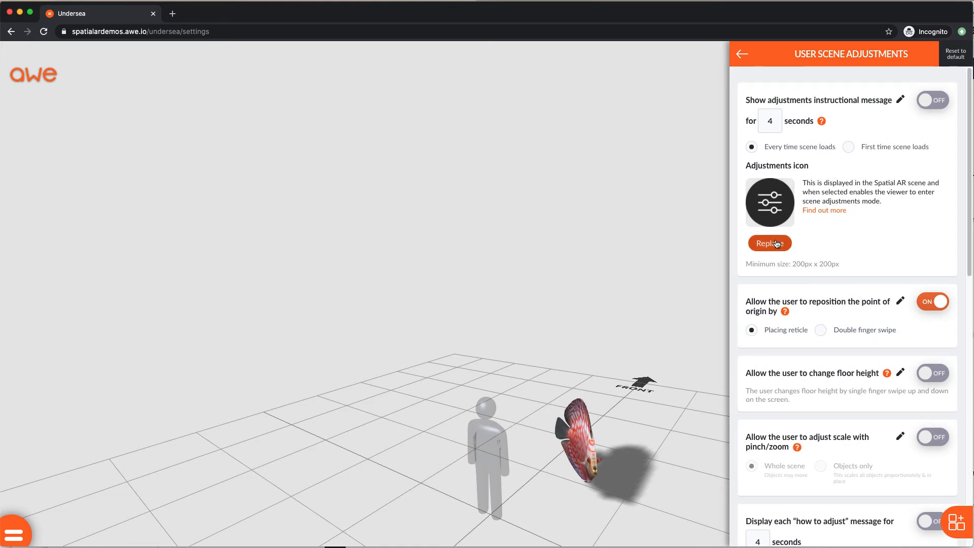
mouse_move(883, 238)
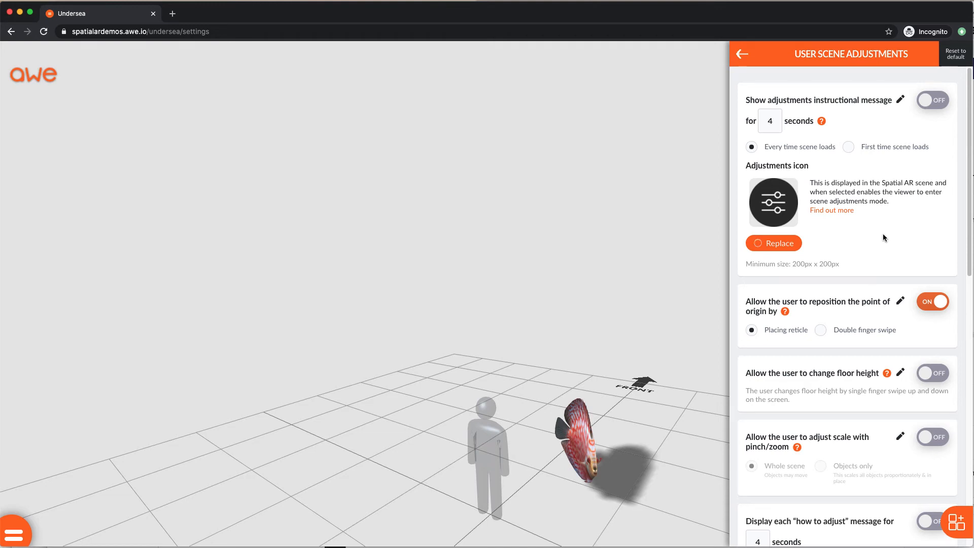
Replace the adjustments icon with the Tap to Sea image and leave the panel.
scroll("down", 3)
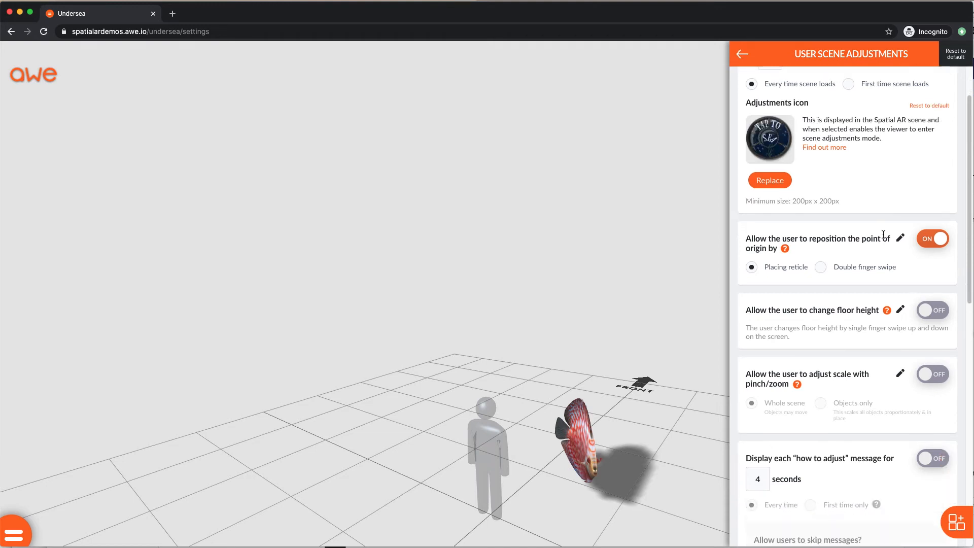
scroll("down", 3)
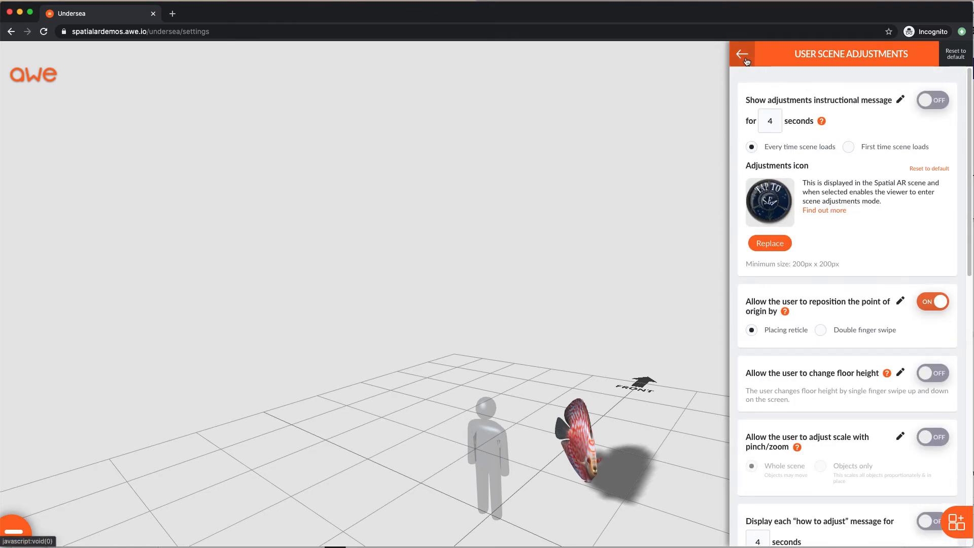
left_click(742, 54)
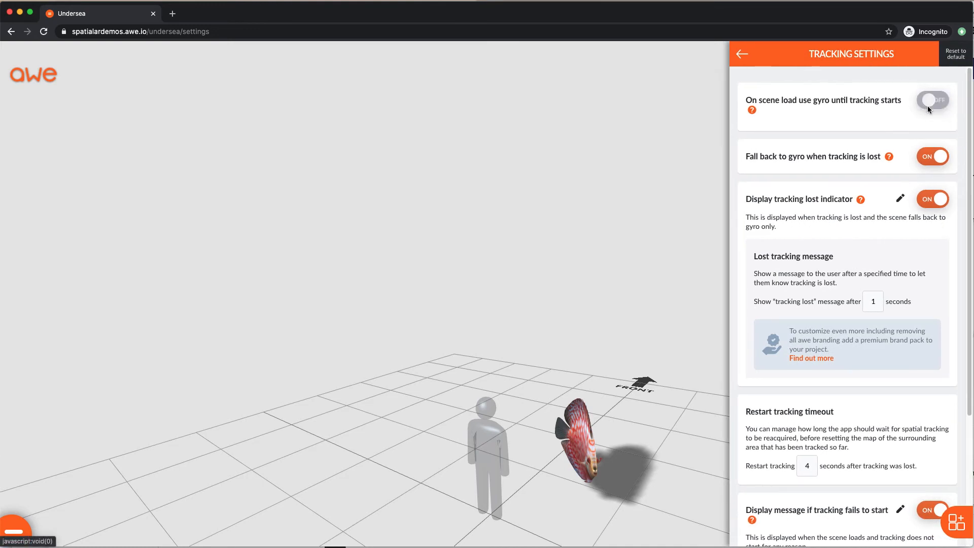
Turn gyro fallback off and set the tracking lost message delay to 3 seconds.
left_click(932, 156)
type("3")
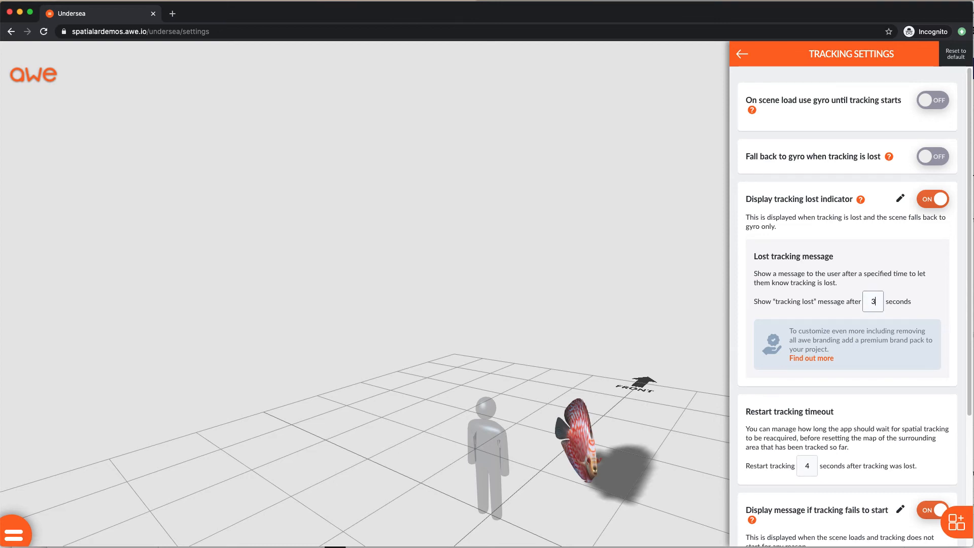
scroll("down", 3)
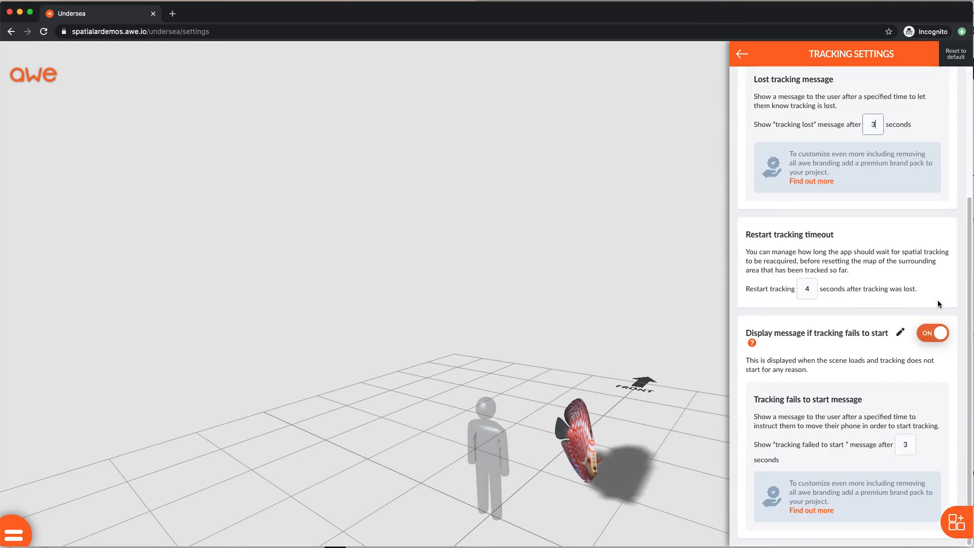
scroll("up", 3)
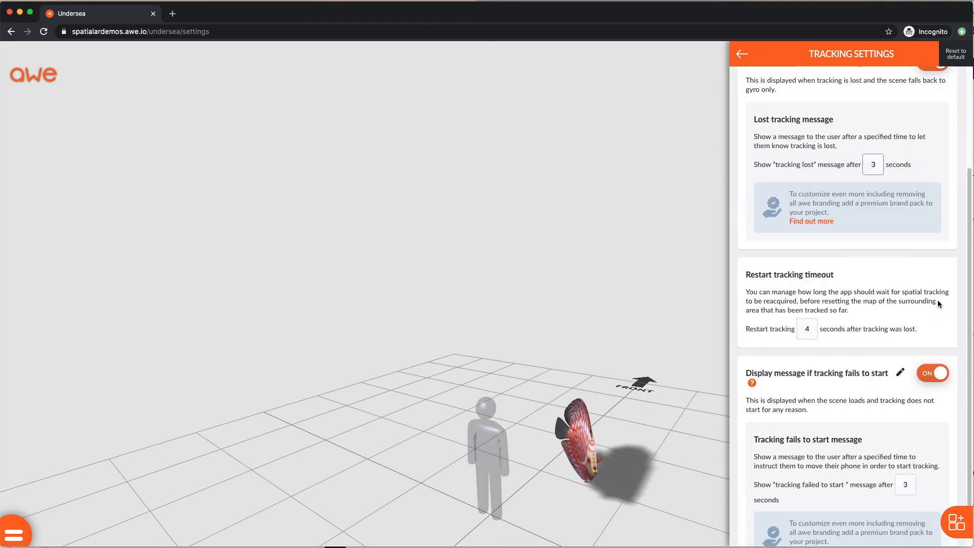
left_click(741, 53)
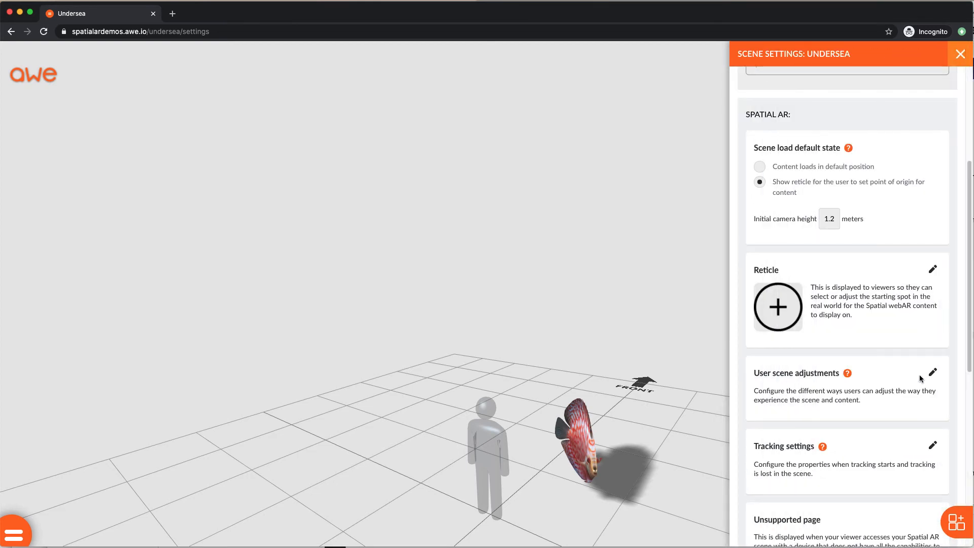
Close Scene Settings and return to the scene editor.
scroll("down", 3)
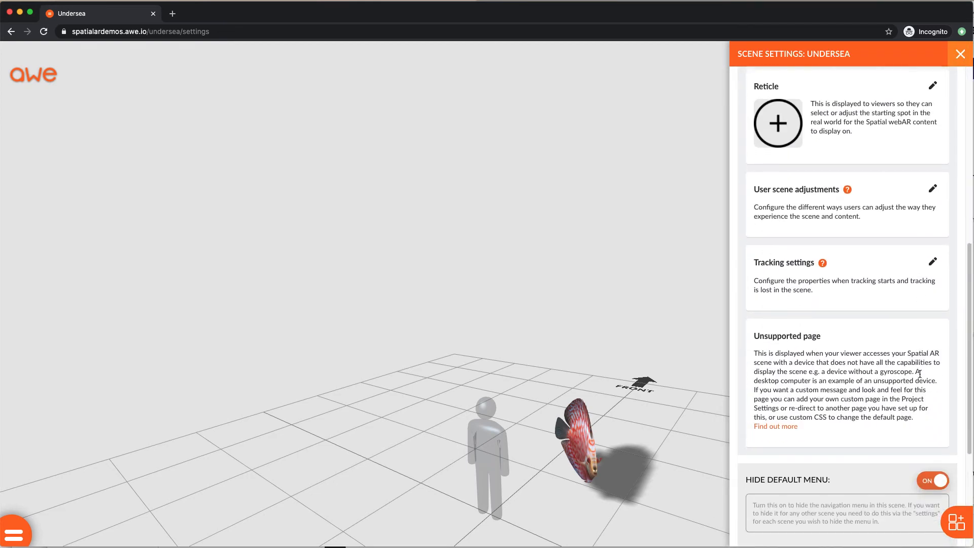
scroll("down", 3)
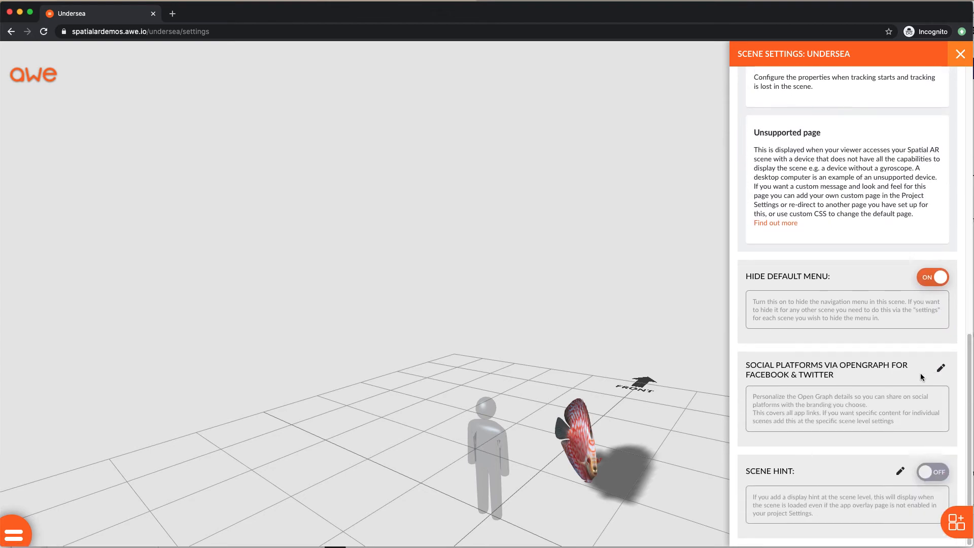
left_click(959, 53)
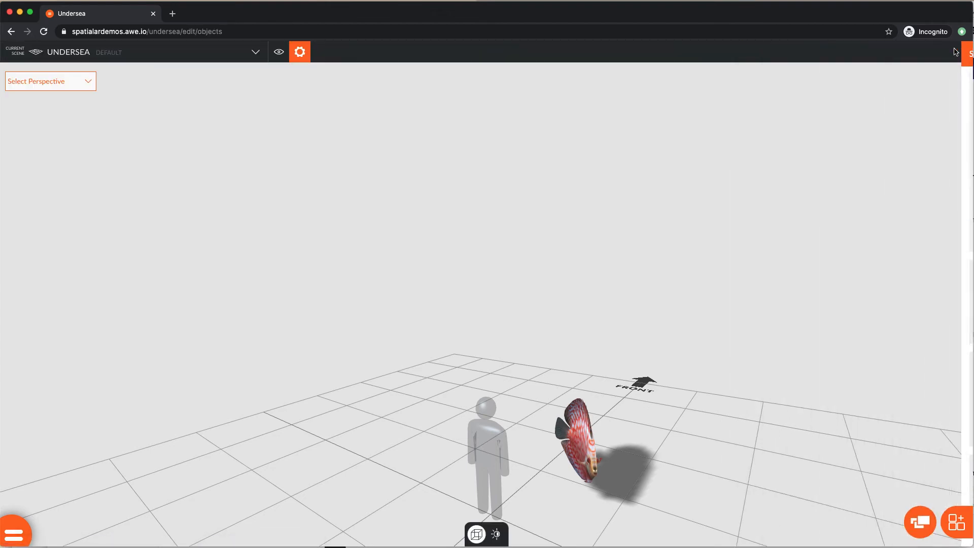
mouse_move(183, 441)
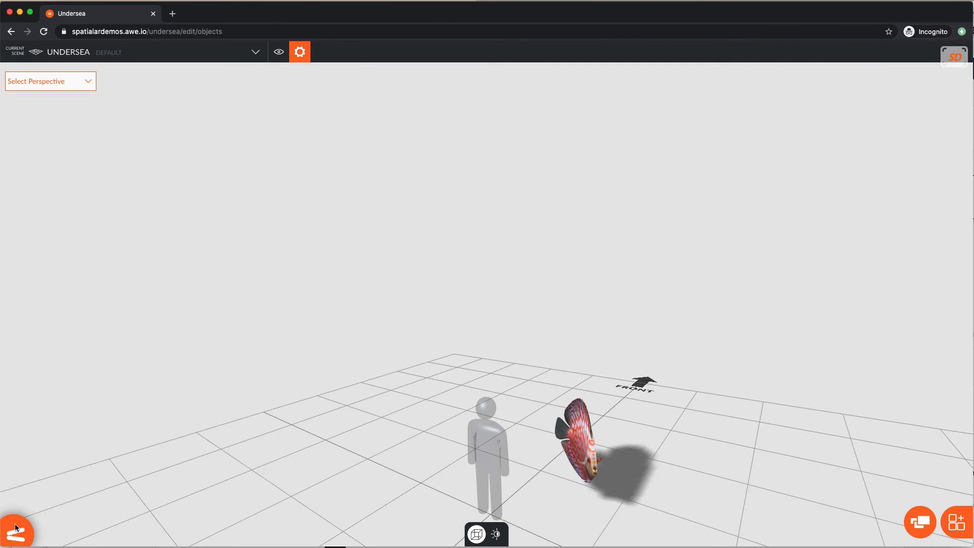
Publish the Undersea webAR app from the Project Status page so it becomes Public.
left_click(17, 528)
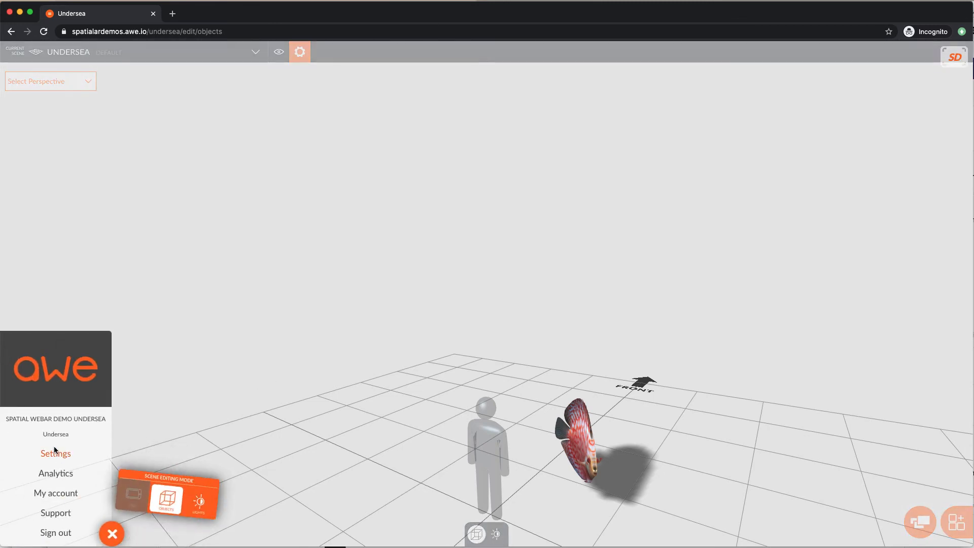
left_click(55, 453)
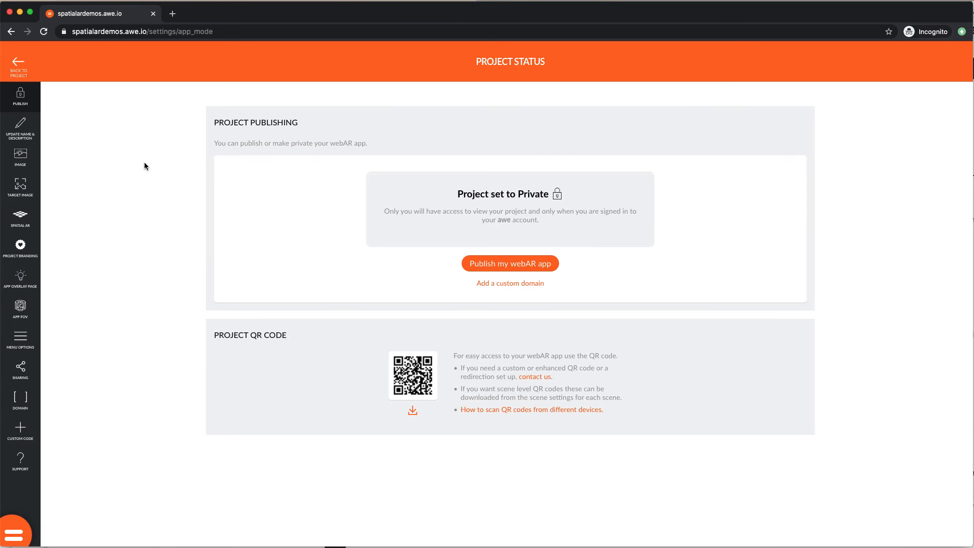
mouse_move(419, 206)
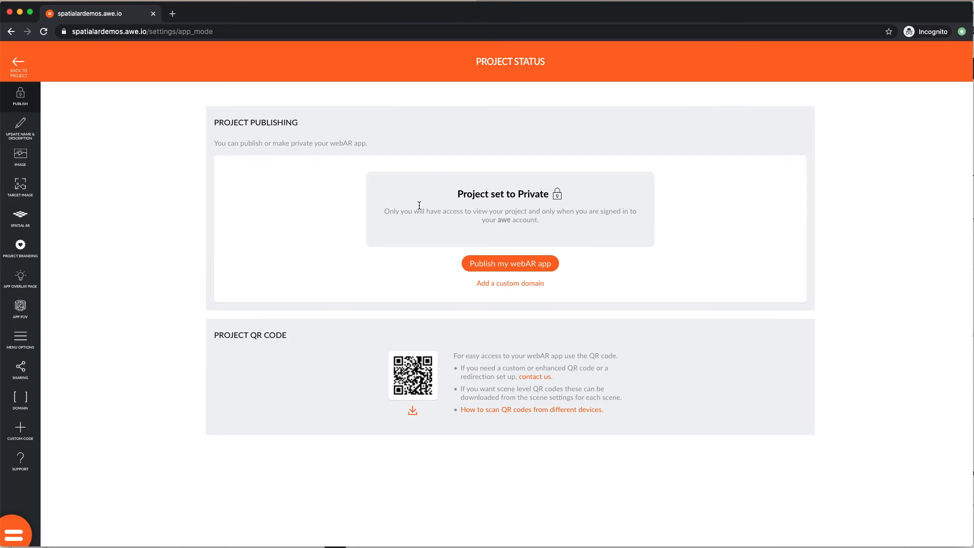
mouse_move(510, 263)
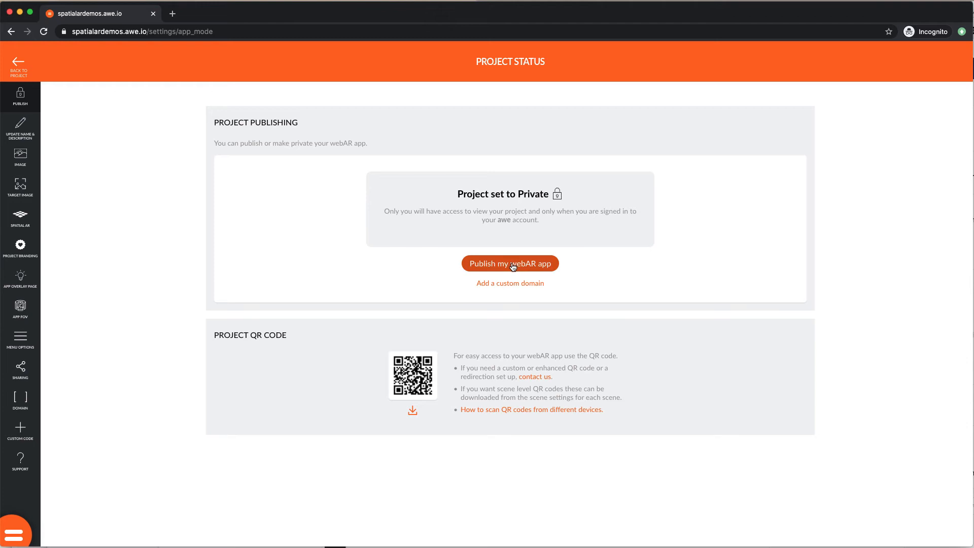
left_click(509, 263)
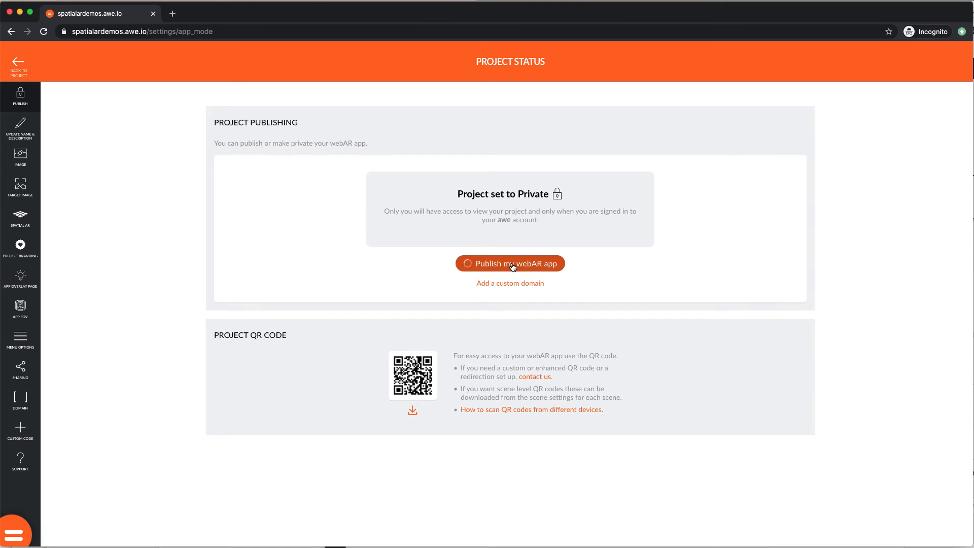
left_click(509, 263)
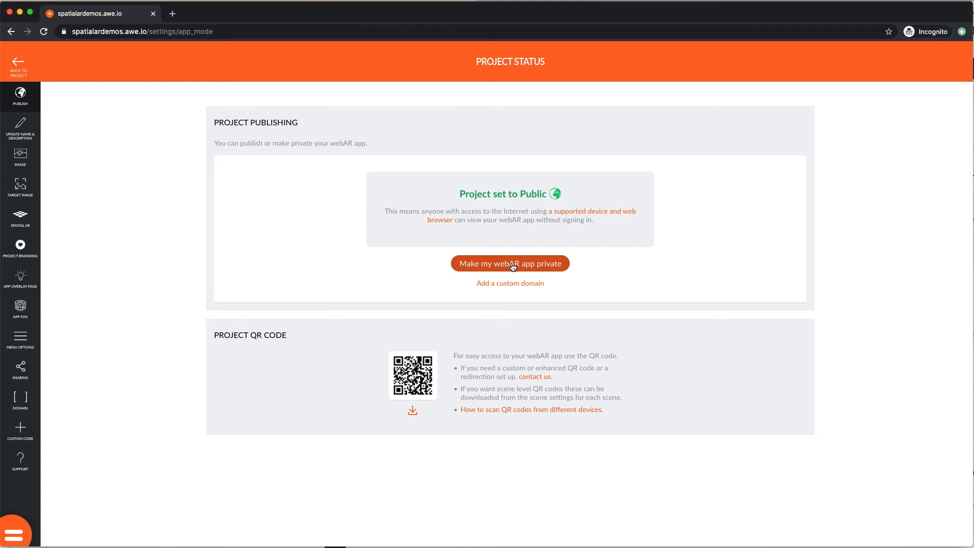
mouse_move(216, 229)
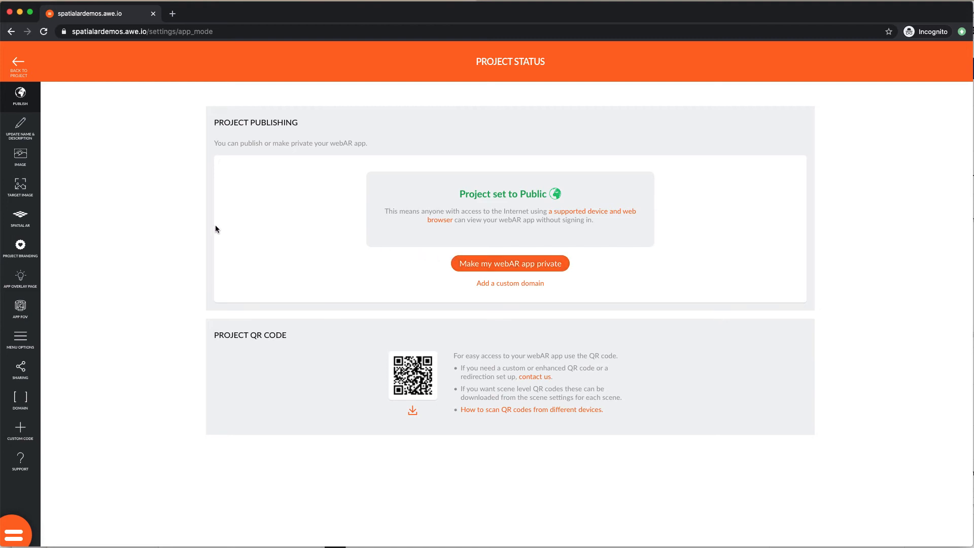
mouse_move(63, 218)
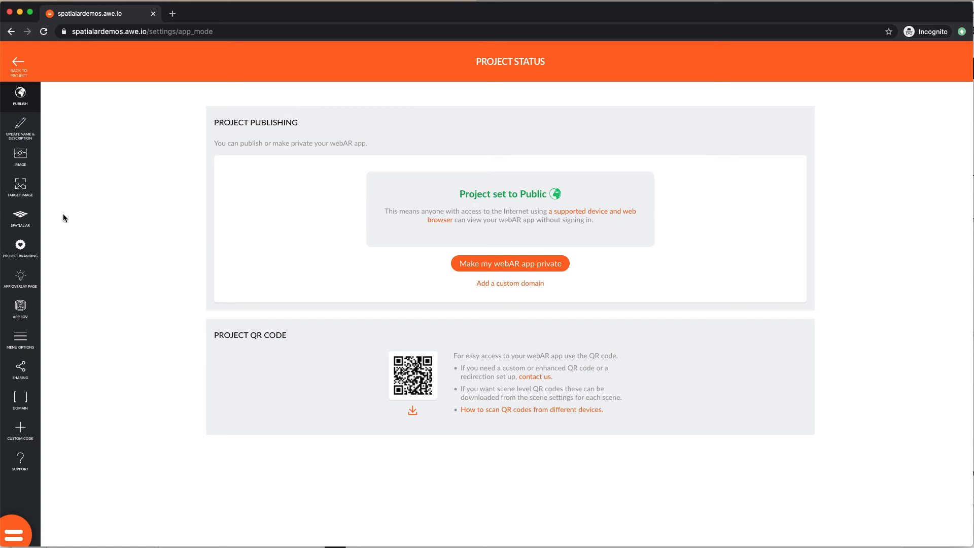
Review the Spatial AR unsupported desktop page options, then return to the project editor.
left_click(21, 217)
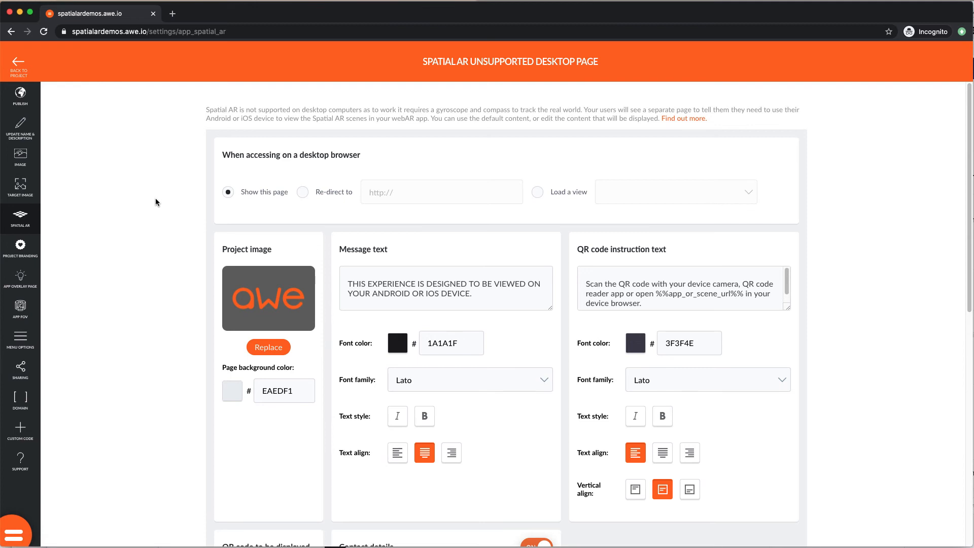
mouse_move(331, 202)
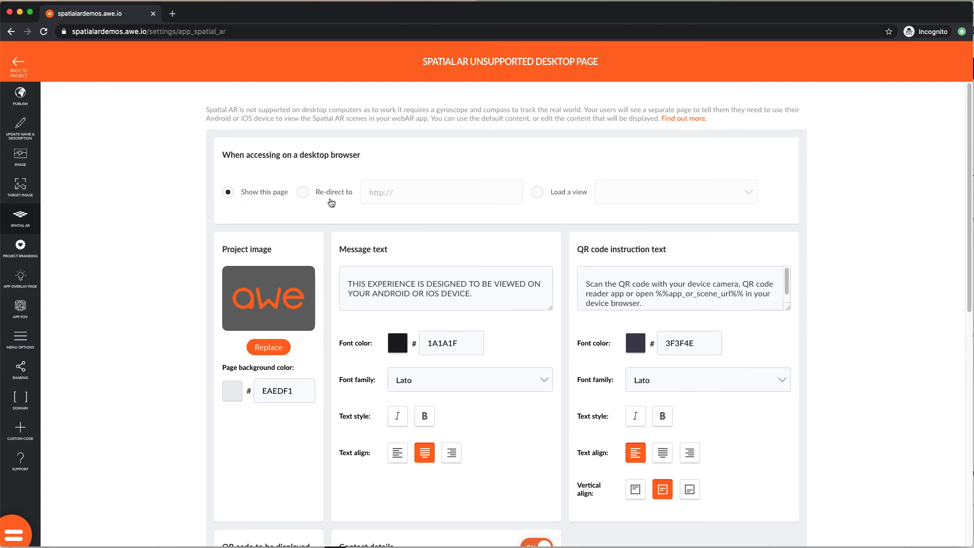
mouse_move(534, 197)
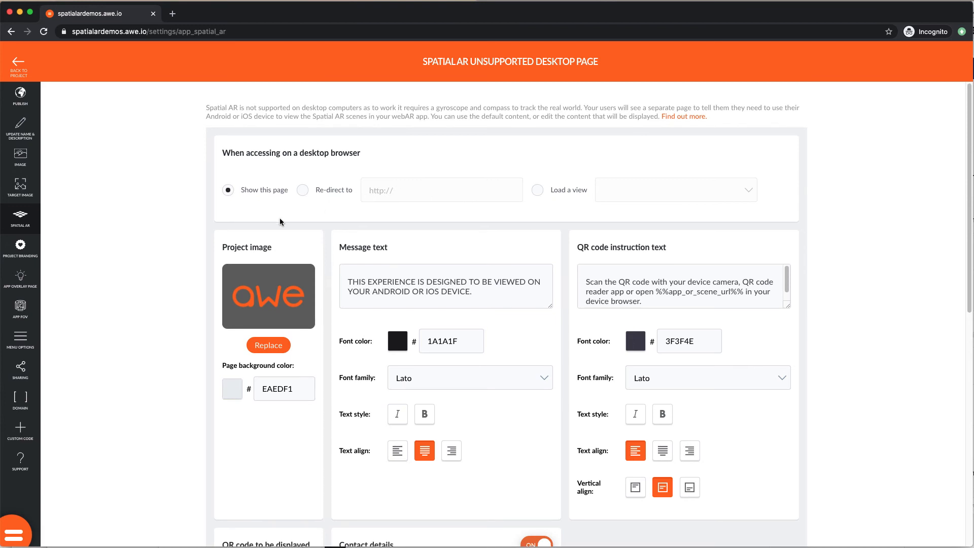
scroll("down", 3)
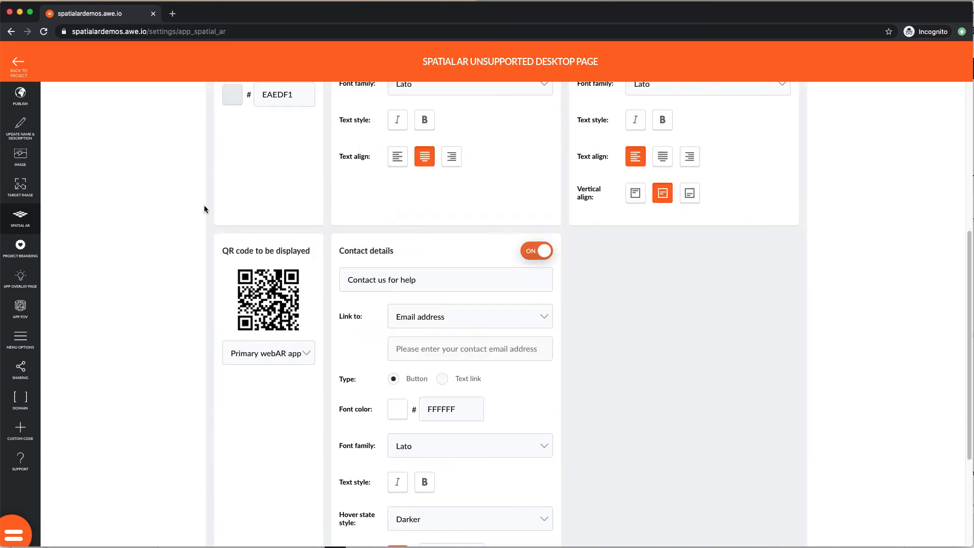
scroll("down", 3)
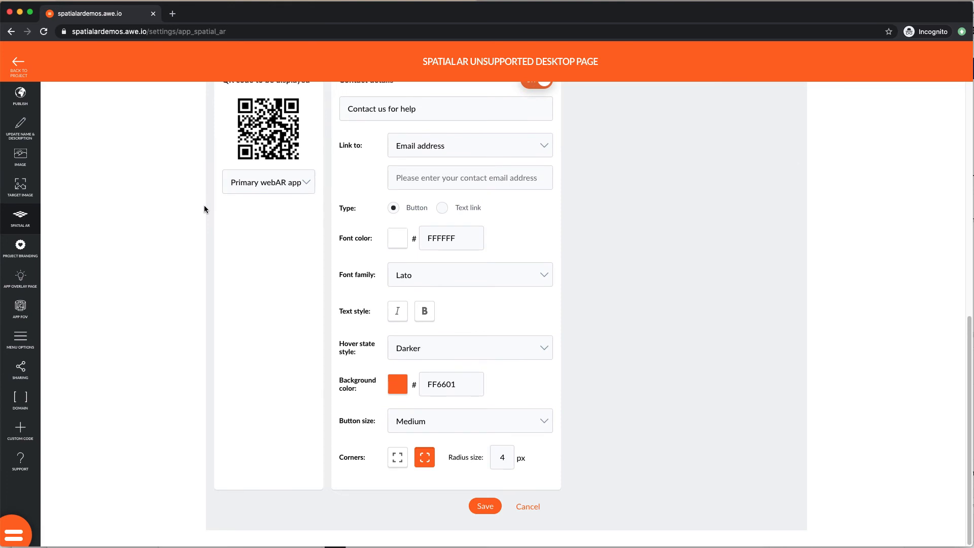
scroll("up", 3)
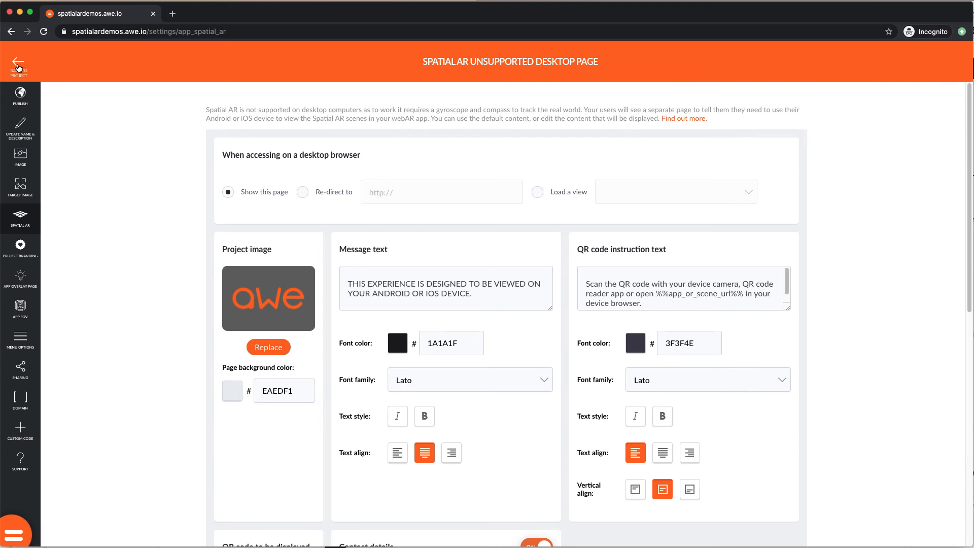
left_click(18, 62)
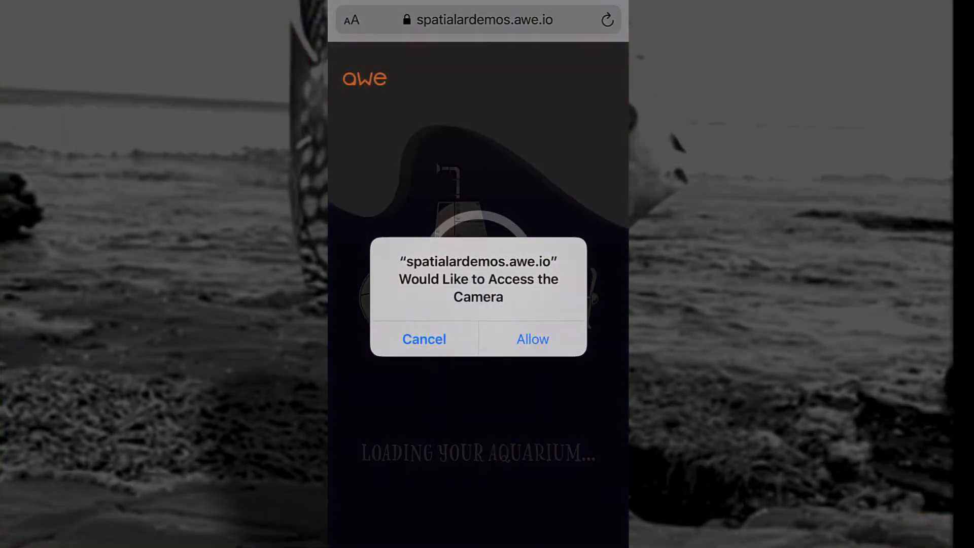
Allow camera access on the phone so the live view shows the Tap to Sea reticle.
left_click(531, 338)
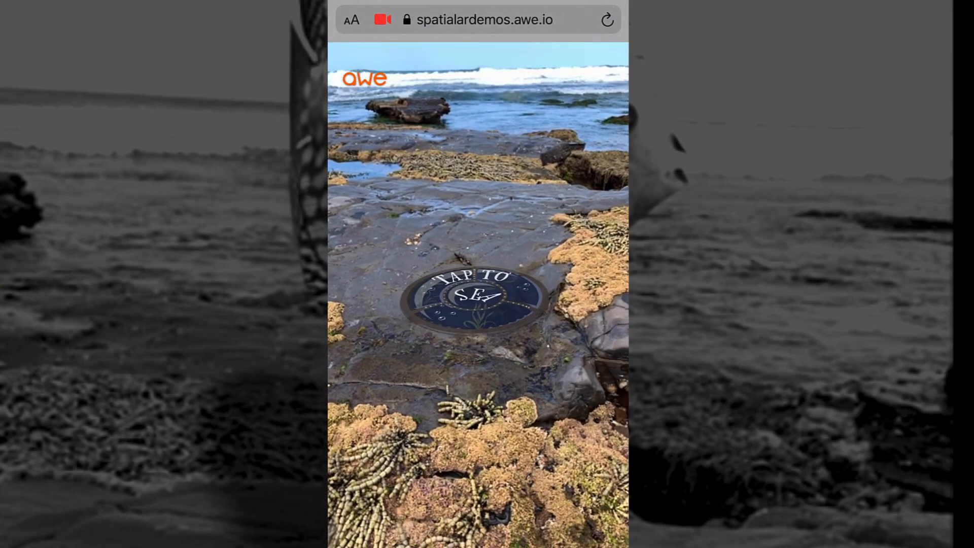